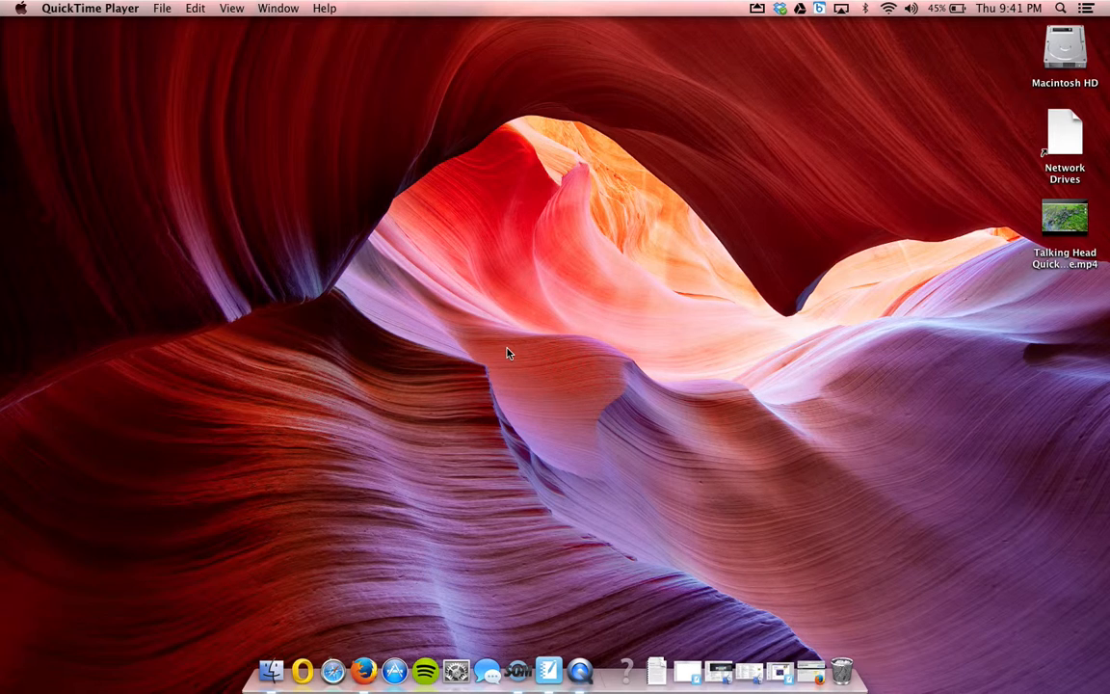
mouse_move(364, 667)
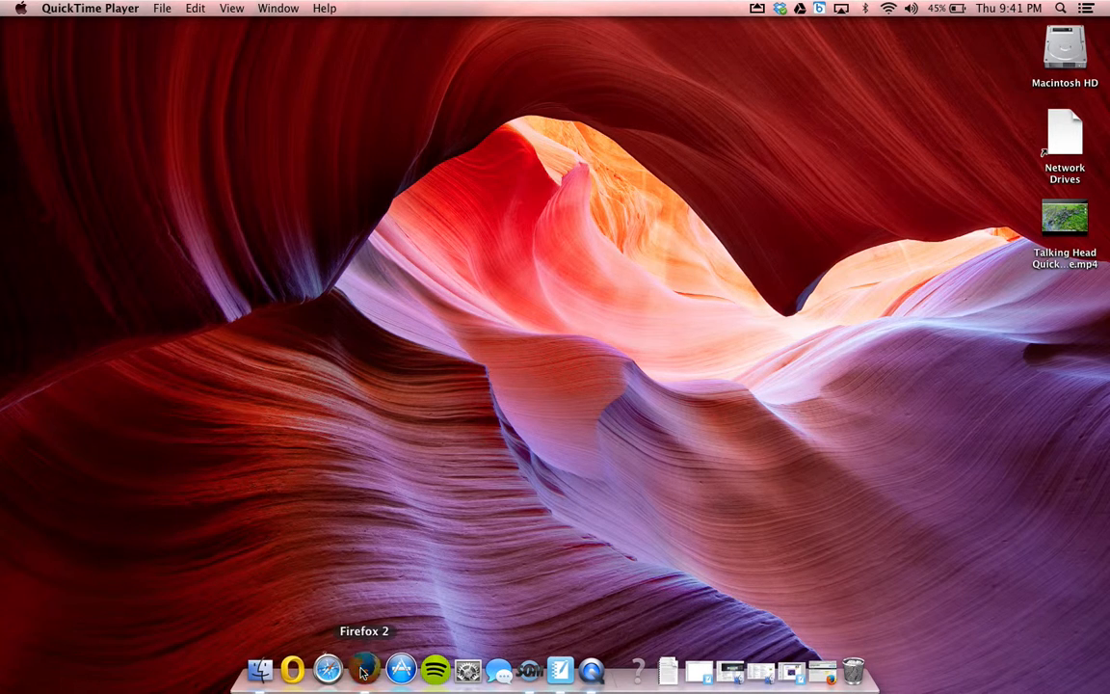
Start Firefox from the Dock to reach the Screencast-O-Matic recorder page
left_click(364, 666)
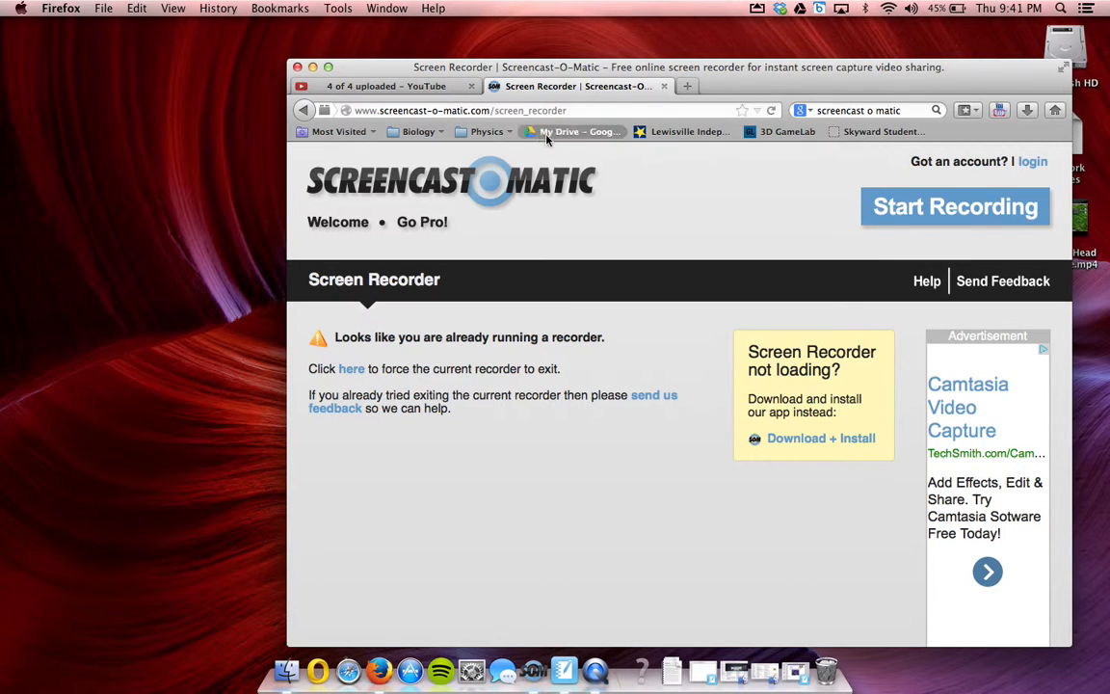
mouse_move(574, 131)
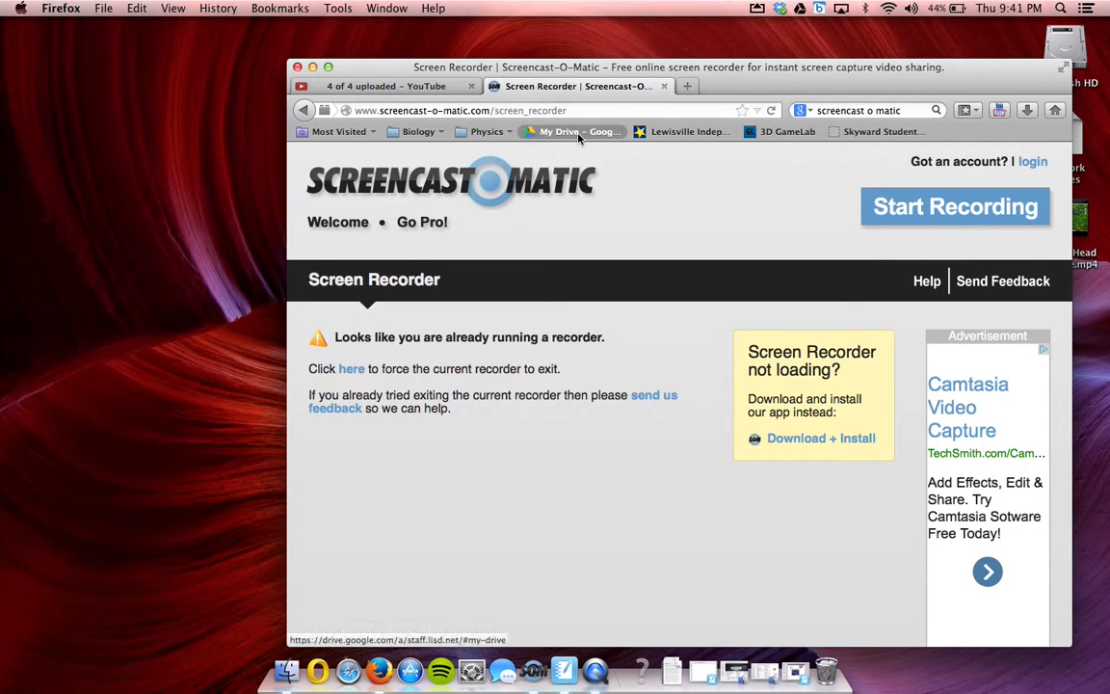
mouse_move(1037, 204)
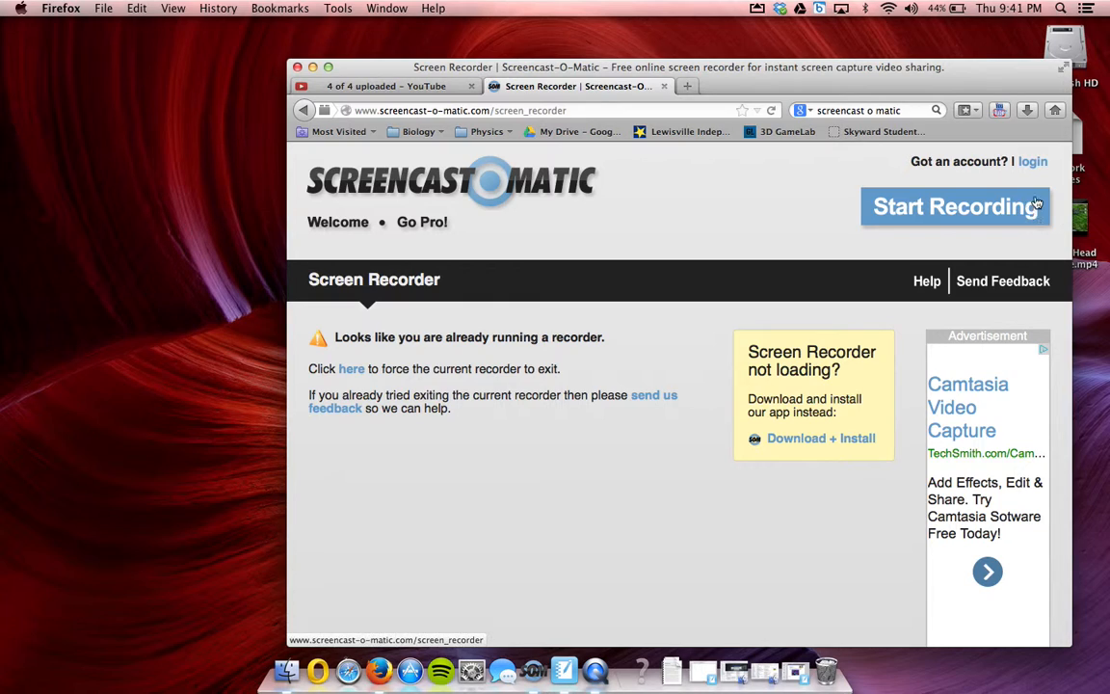
mouse_move(740, 212)
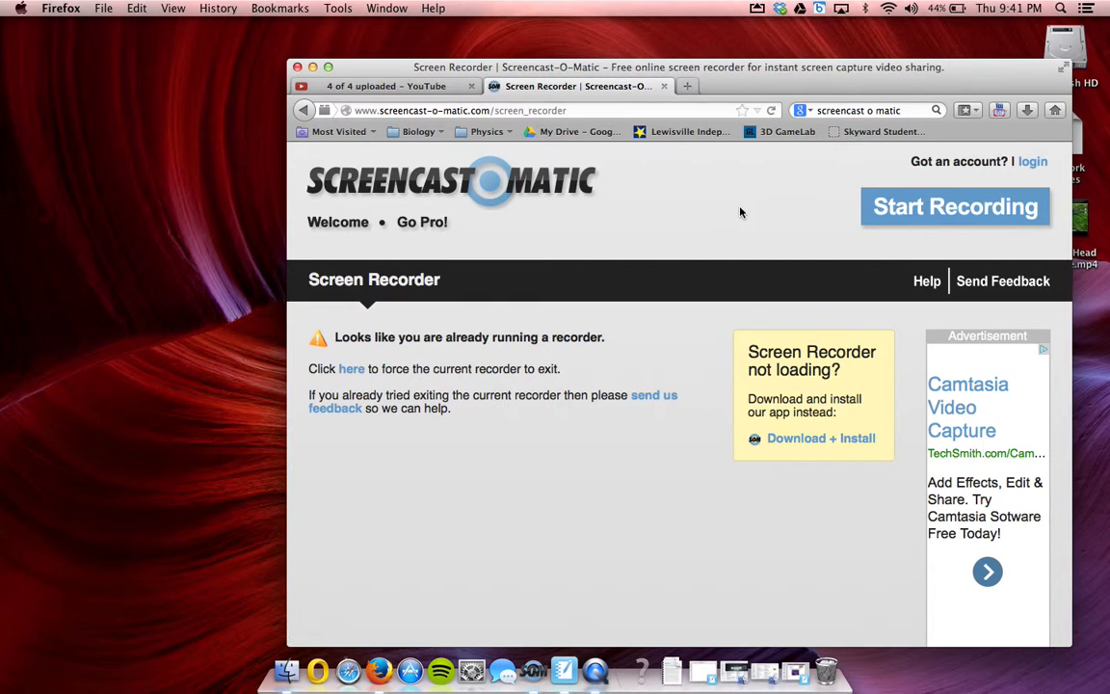
mouse_move(497, 389)
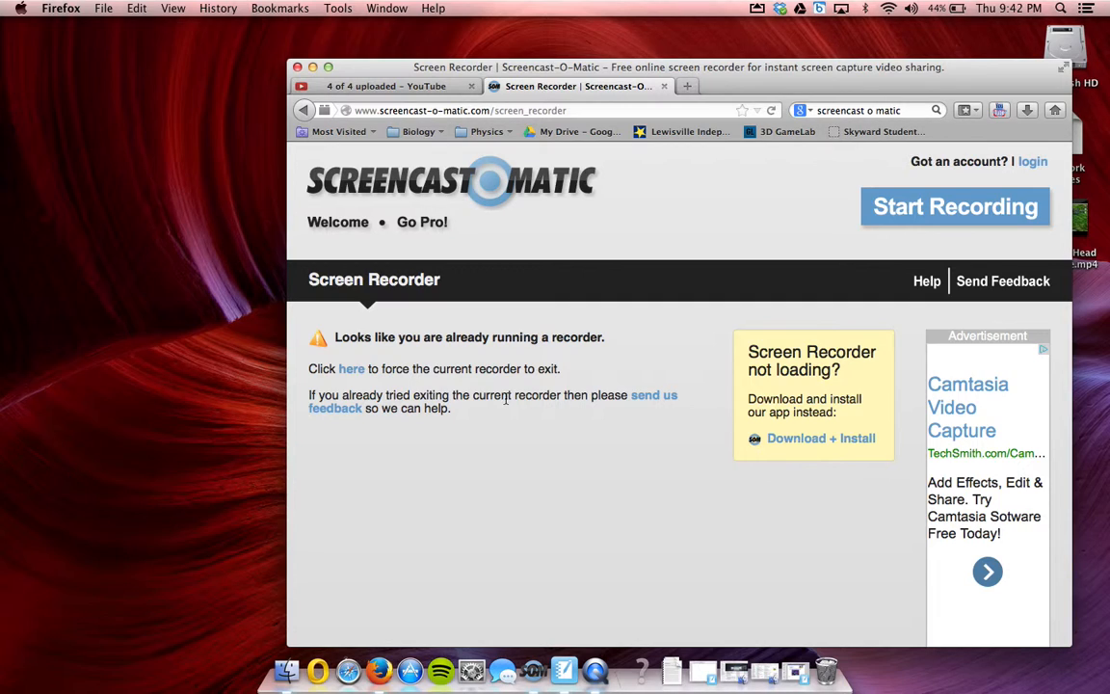
mouse_move(420, 221)
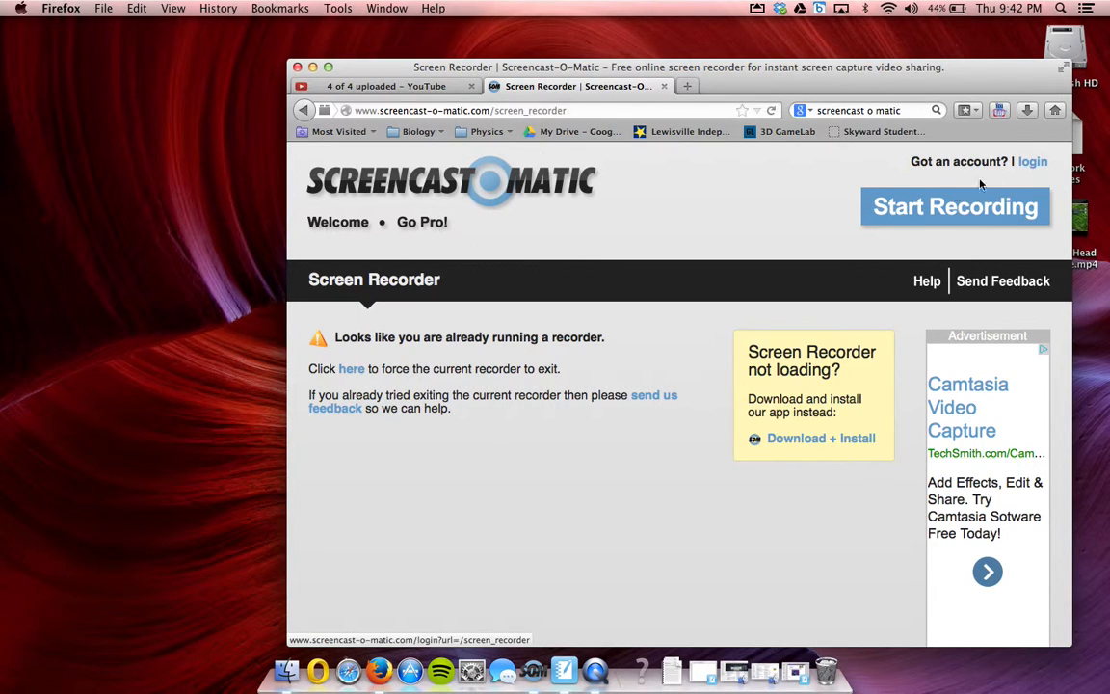
mouse_move(932, 211)
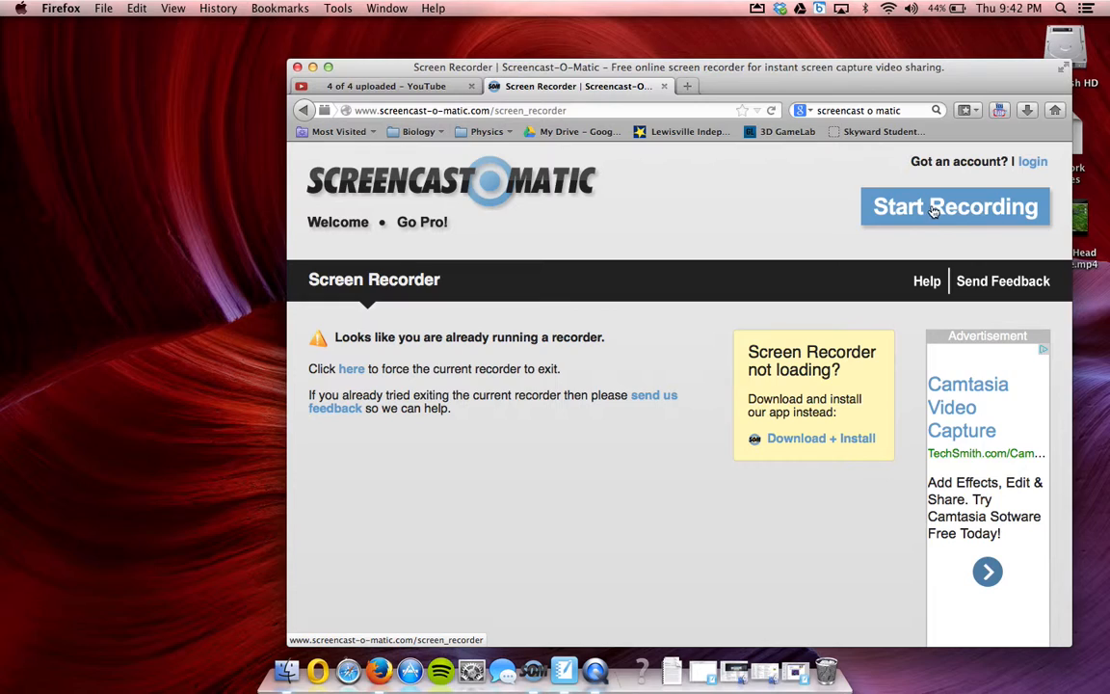
mouse_move(933, 210)
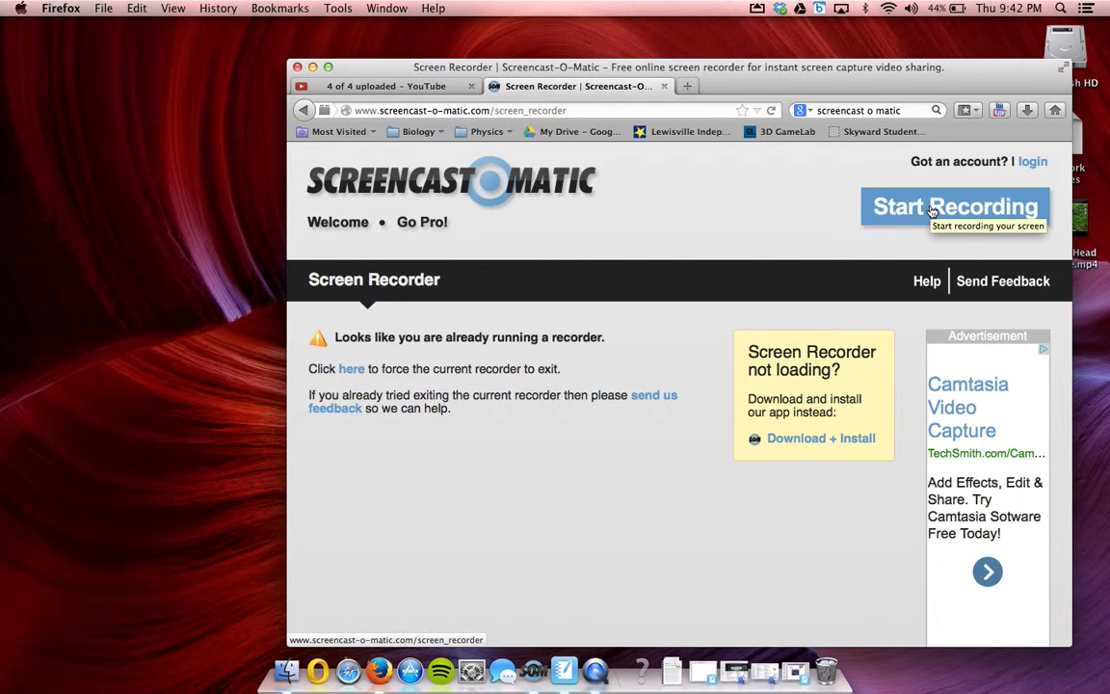
mouse_move(923, 212)
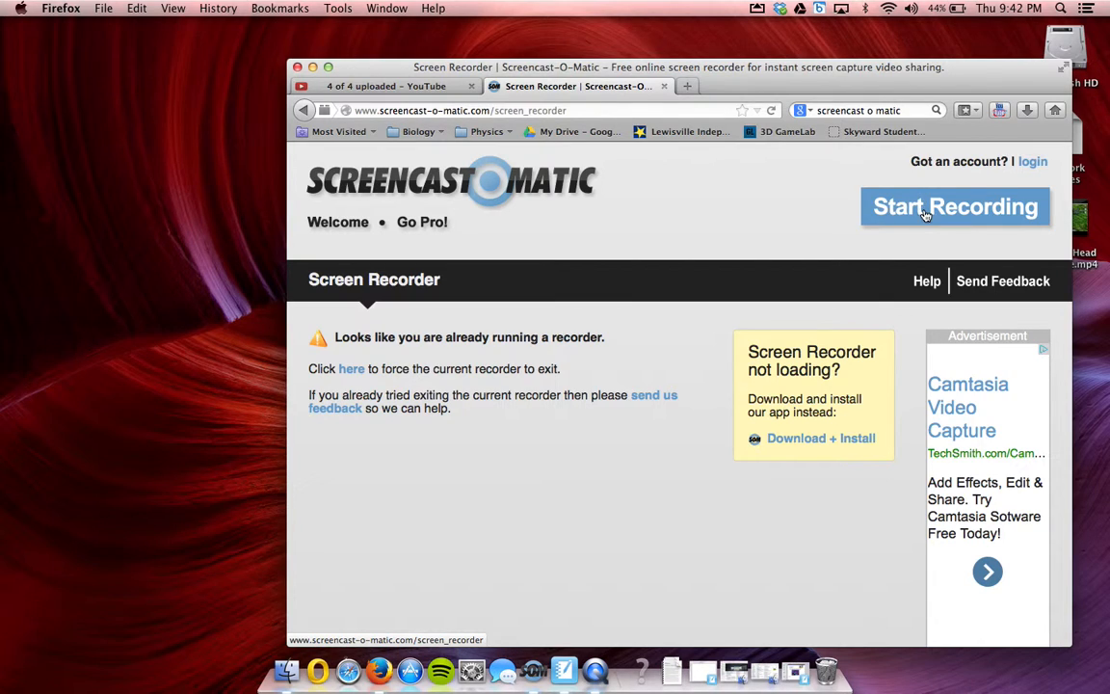
Start the recorder via Start Recording, then minimize Firefox to reveal the capture frame
left_click(955, 206)
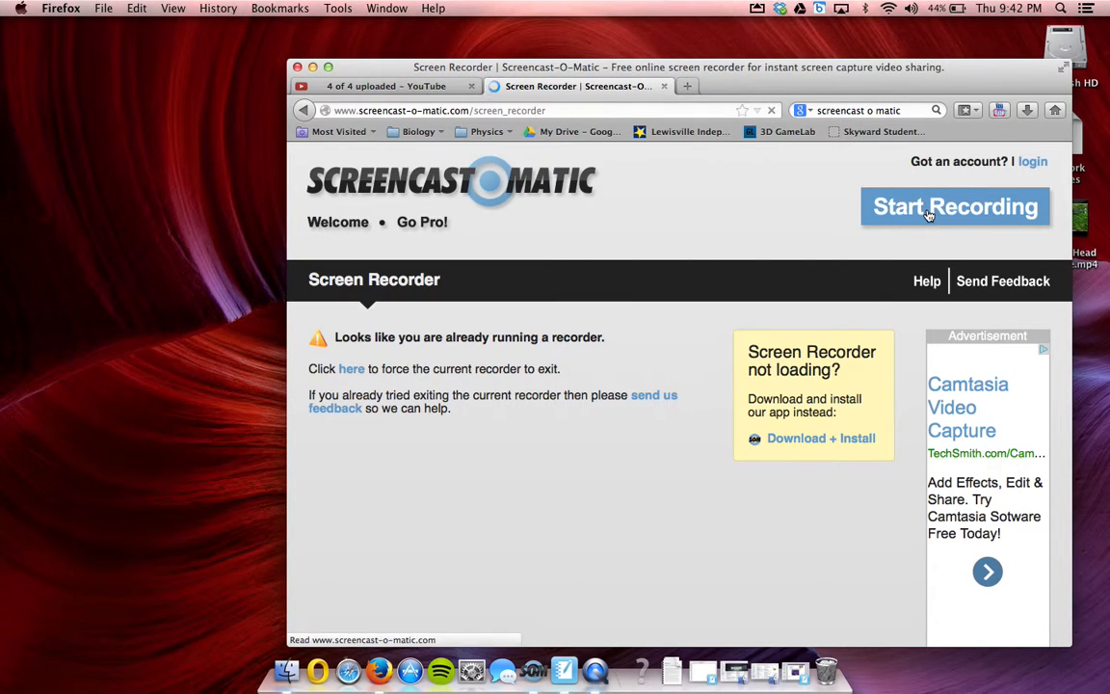
left_click(956, 206)
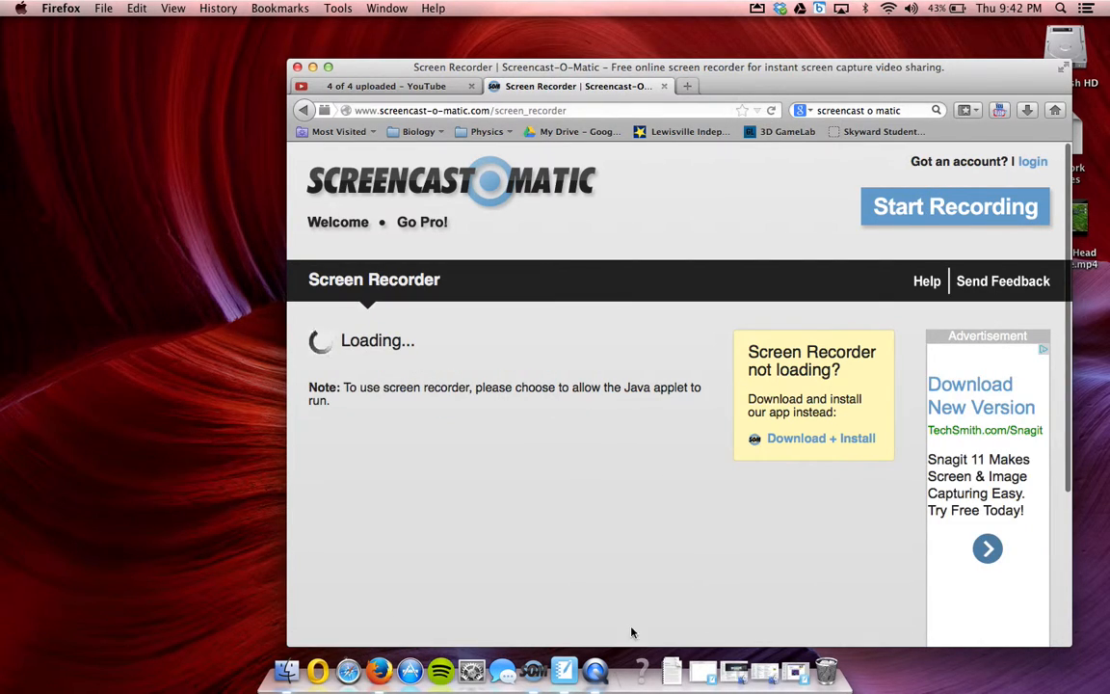
mouse_move(609, 670)
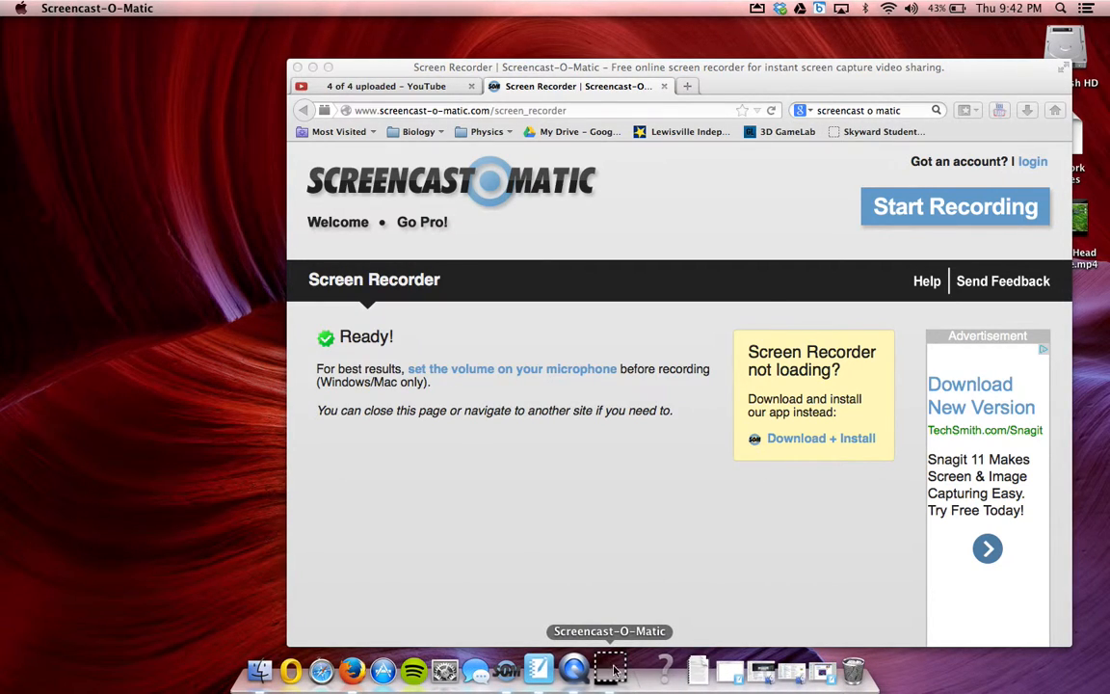
left_click(954, 206)
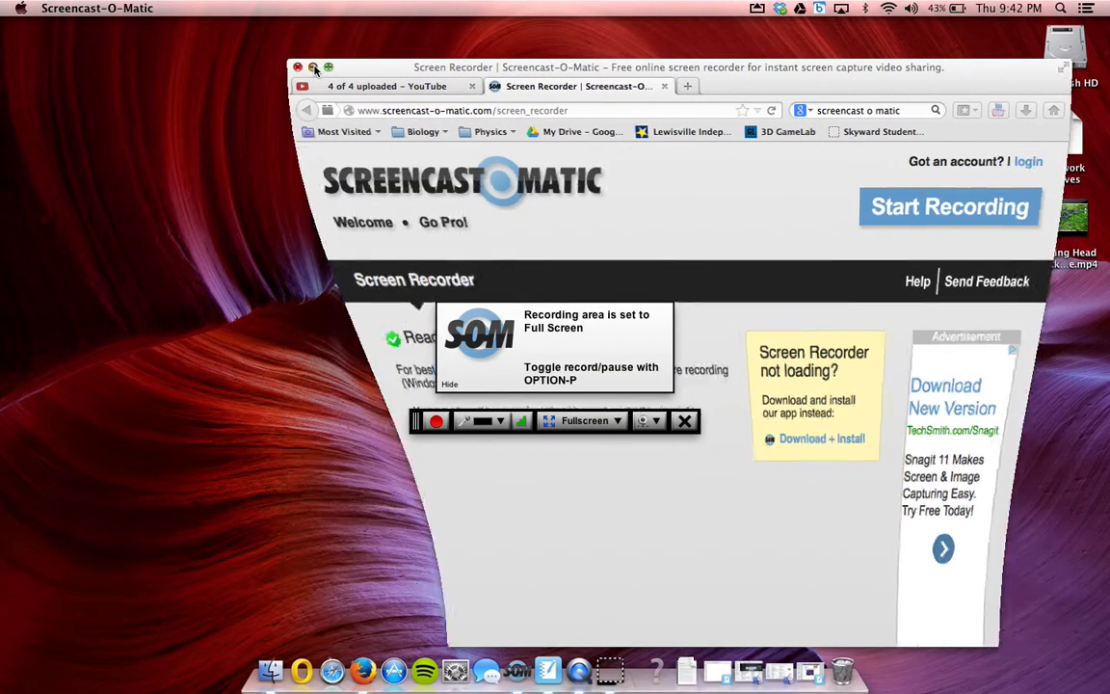
left_click(296, 67)
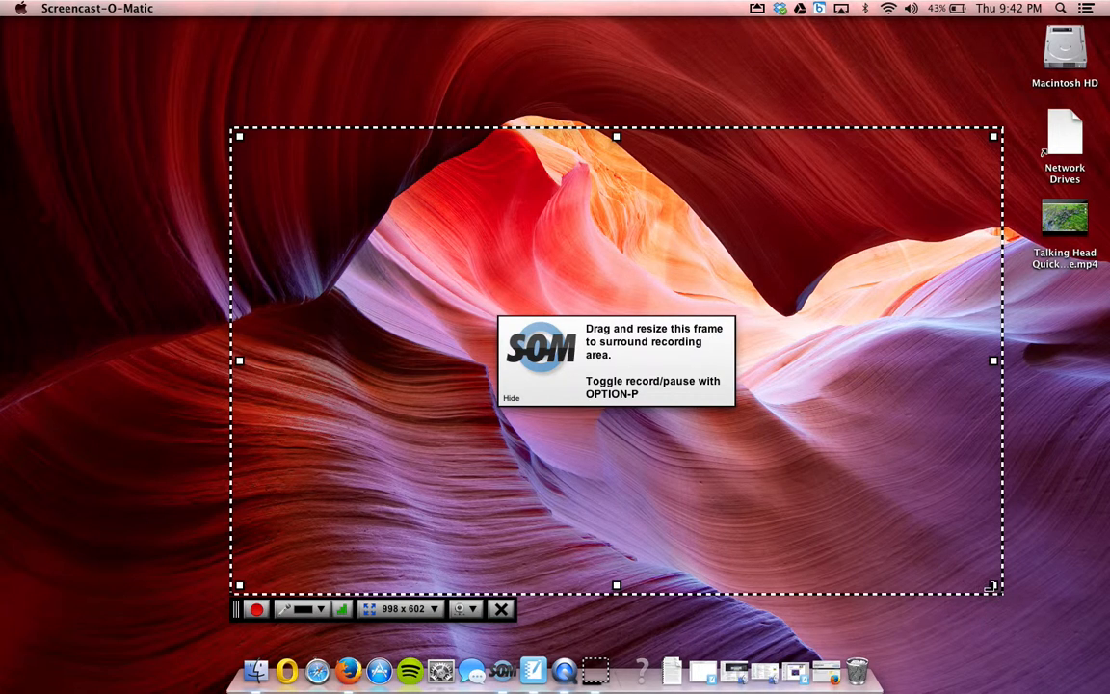
Drag the dashed frame to 786 x 550 and restore Firefox from the Dock
left_click_drag(992, 586, 774, 465)
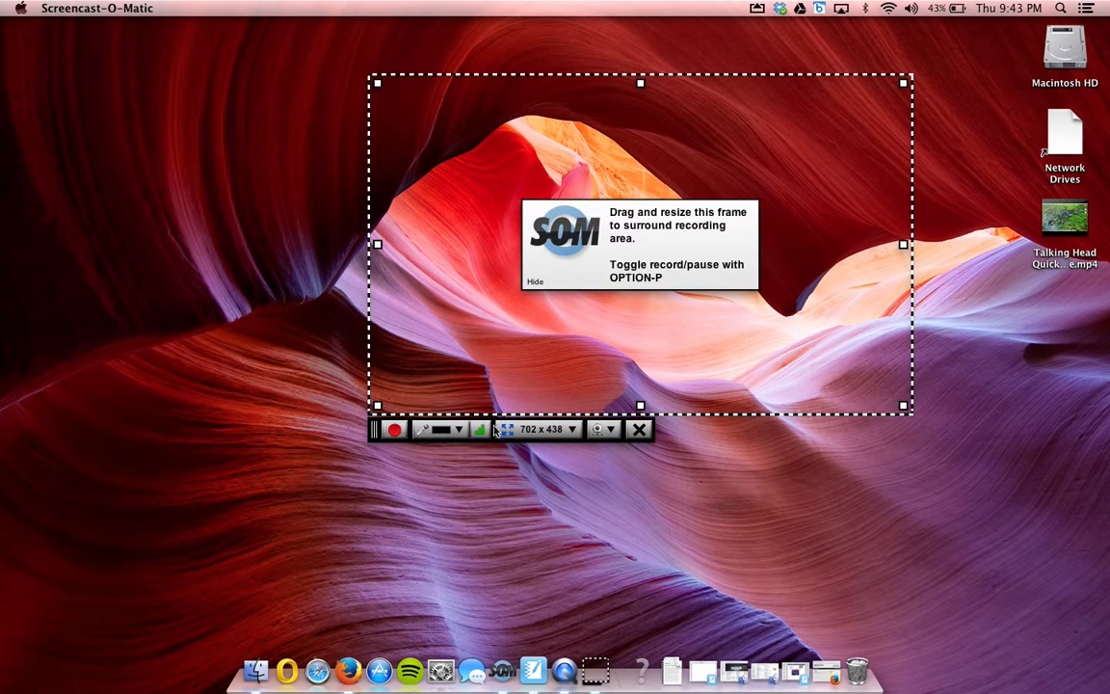
left_click_drag(902, 405, 929, 451)
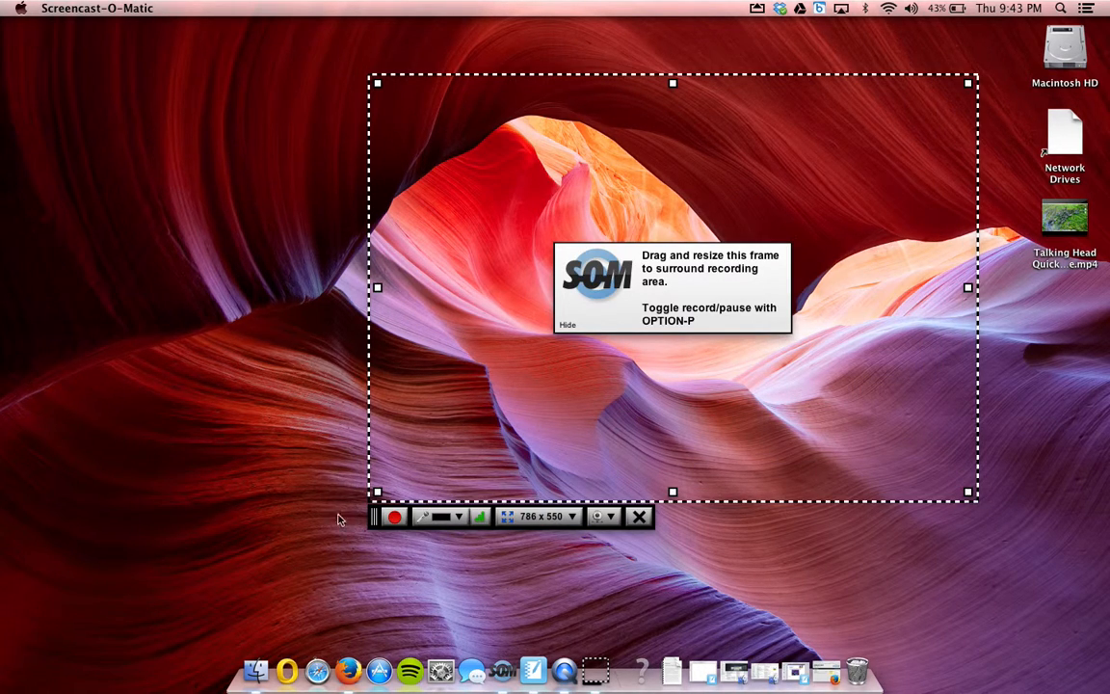
mouse_move(347, 666)
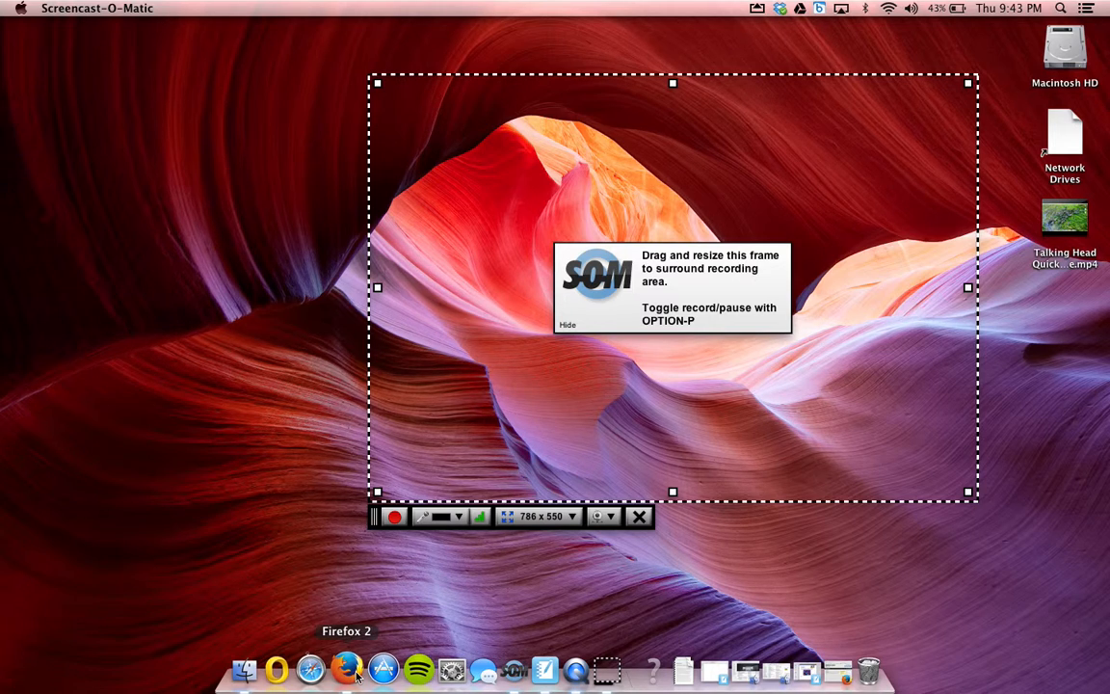
left_click(362, 667)
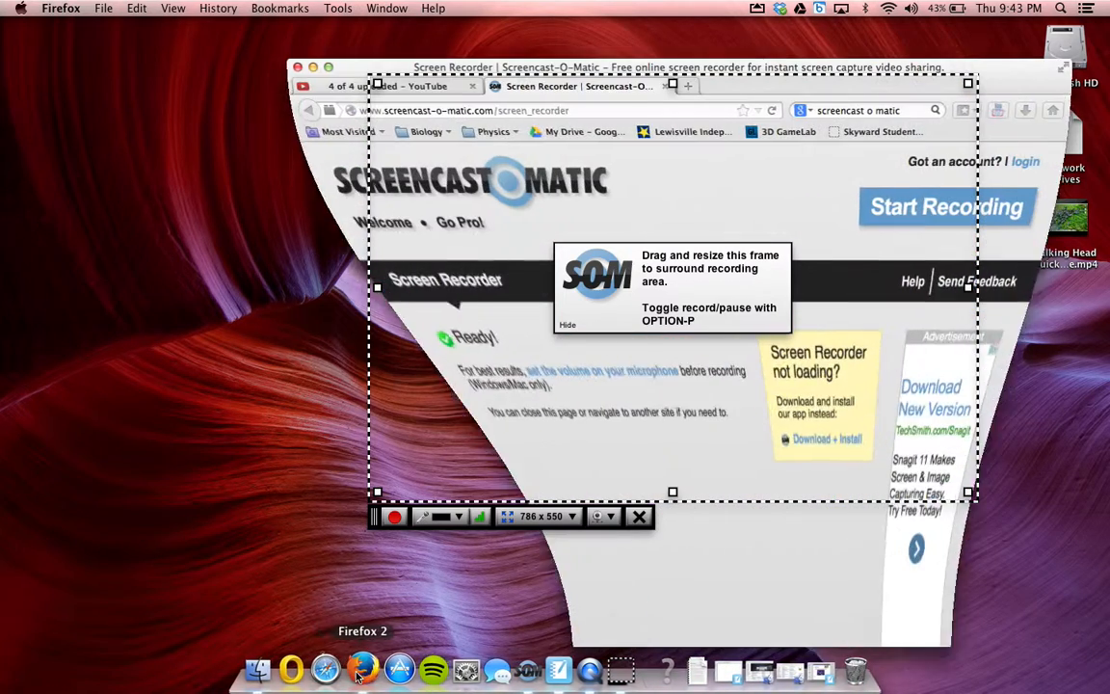
Launch SMART Notebook and reopen Ch 2.notebook from File > Open Recent
left_click(415, 85)
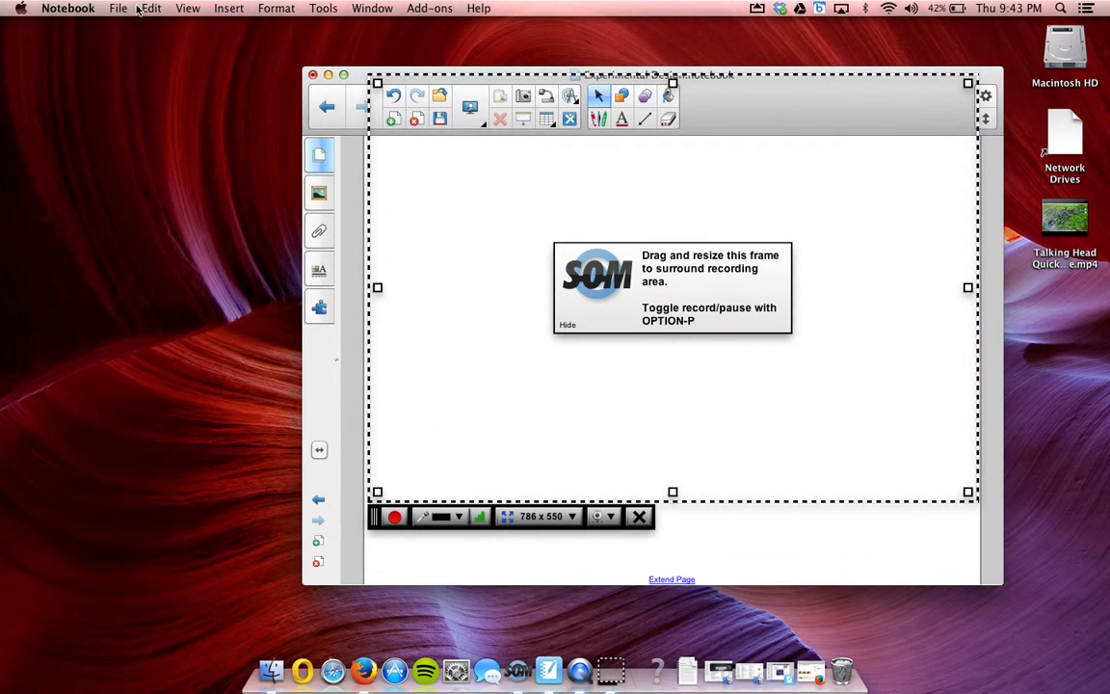
left_click(119, 8)
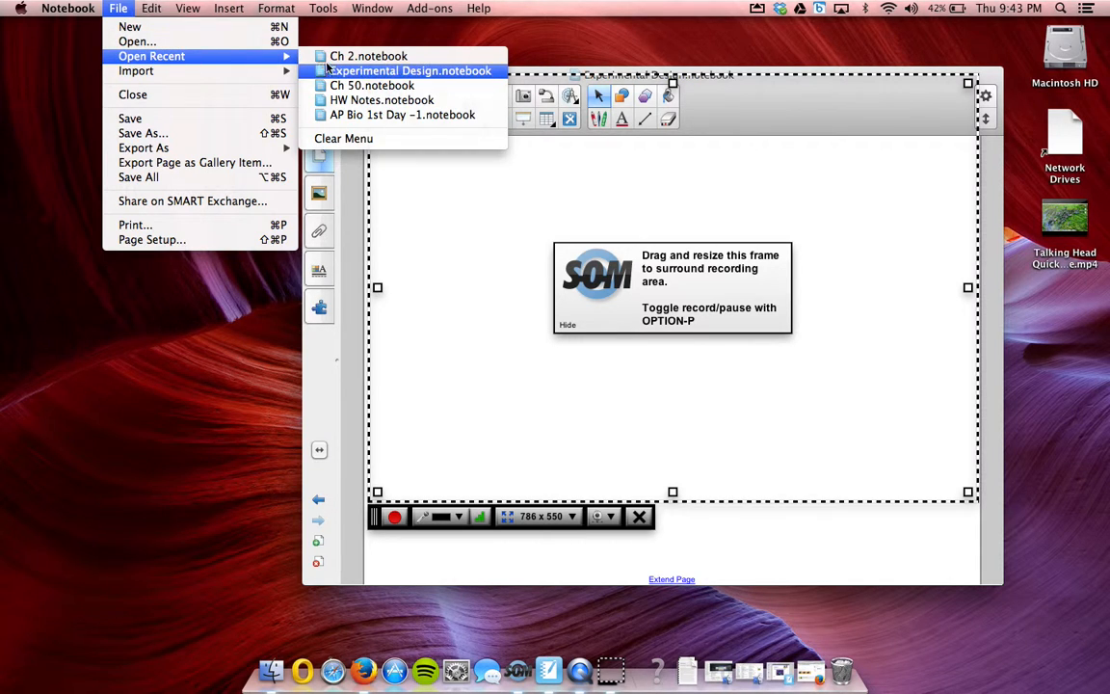
left_click(366, 54)
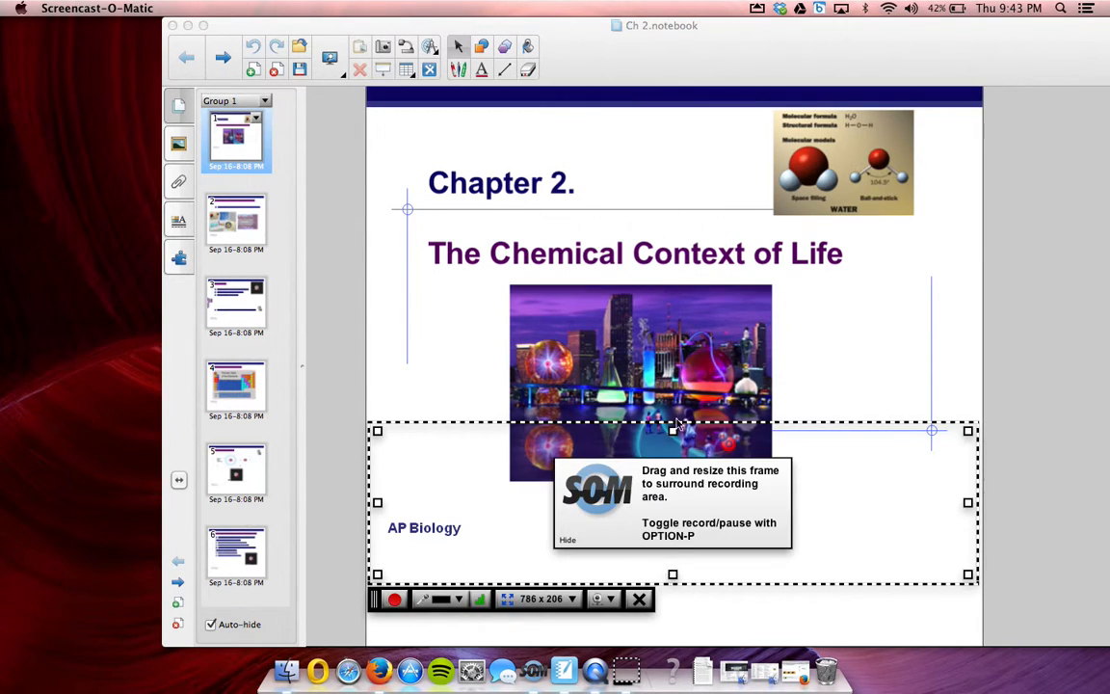
Stretch the capture frame to 786 x 602 so it surrounds the whole Chapter 2 slide
left_click_drag(673, 427, 682, 126)
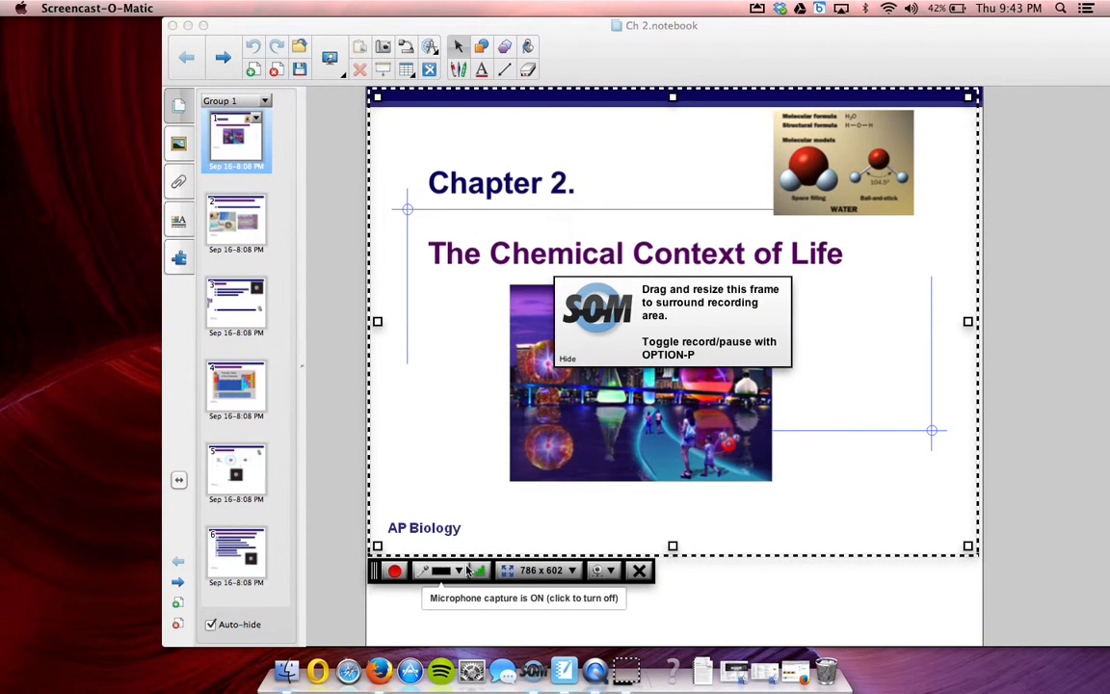
Choose Off in the microphone dropdown so no audio input is captured
left_click(459, 570)
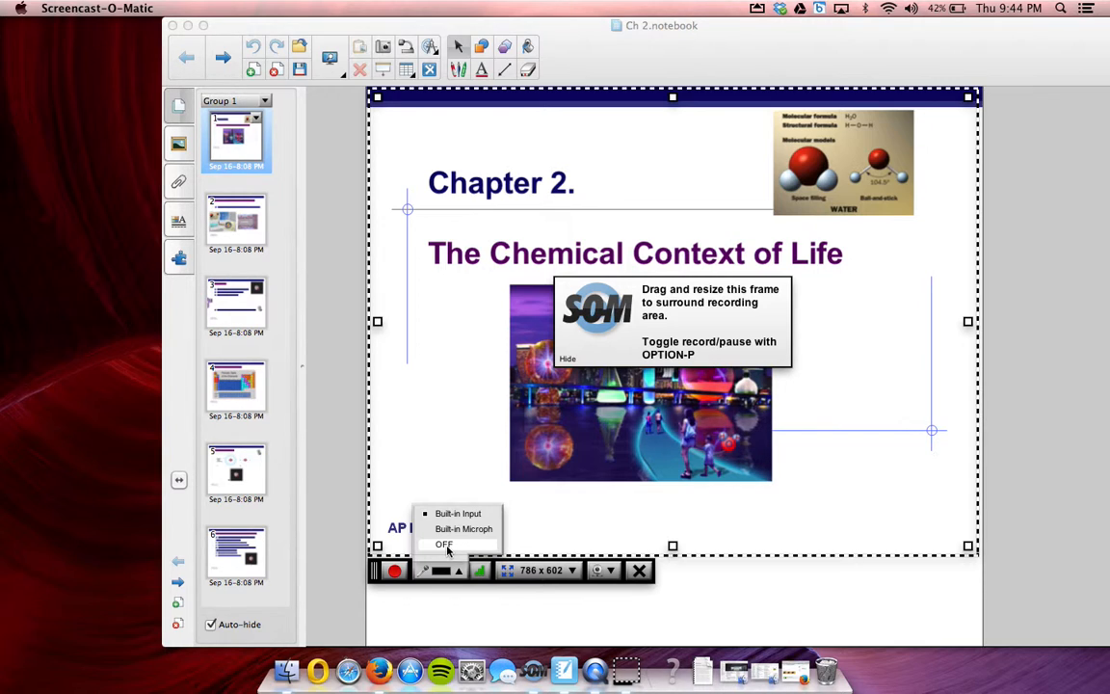
left_click(443, 543)
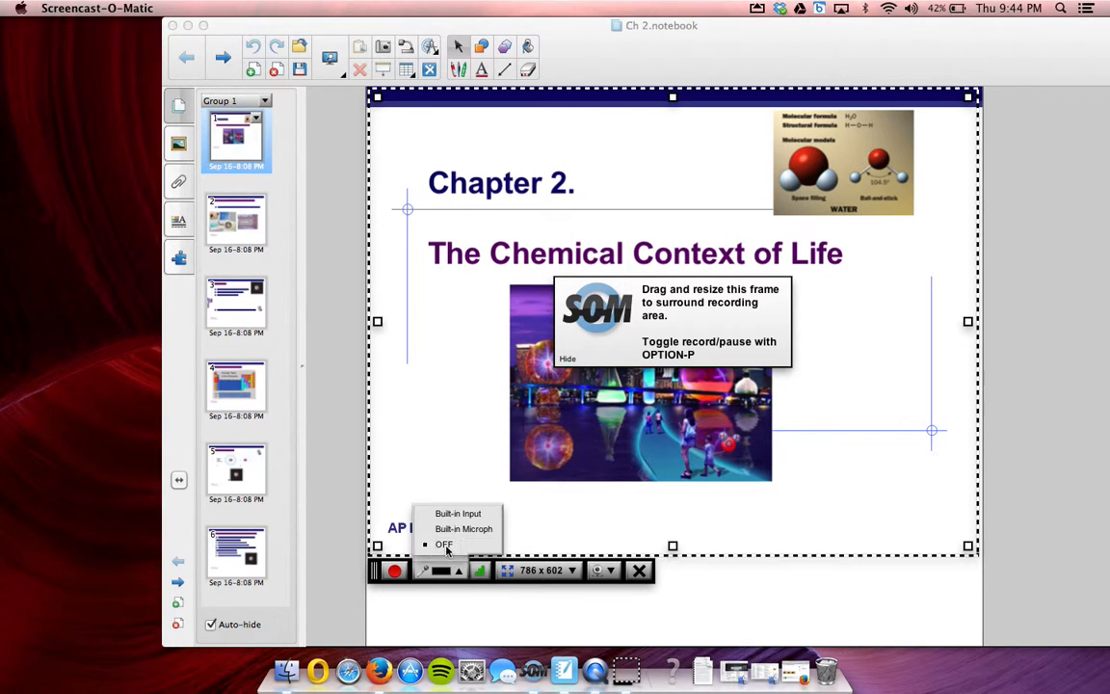
left_click(444, 544)
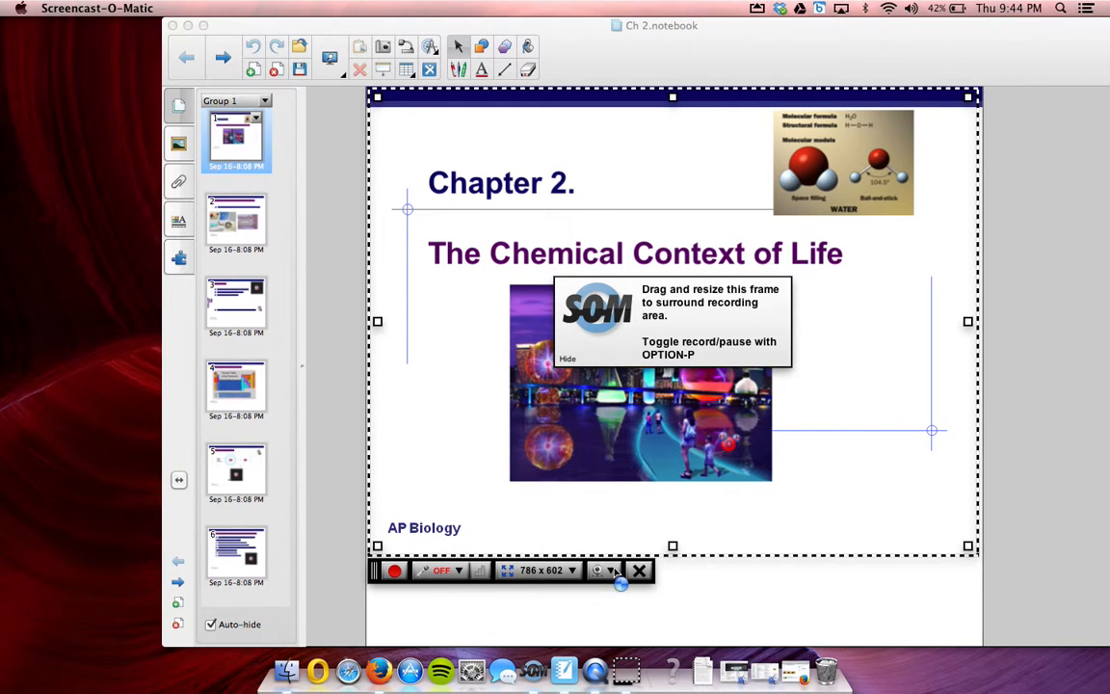
left_click(597, 571)
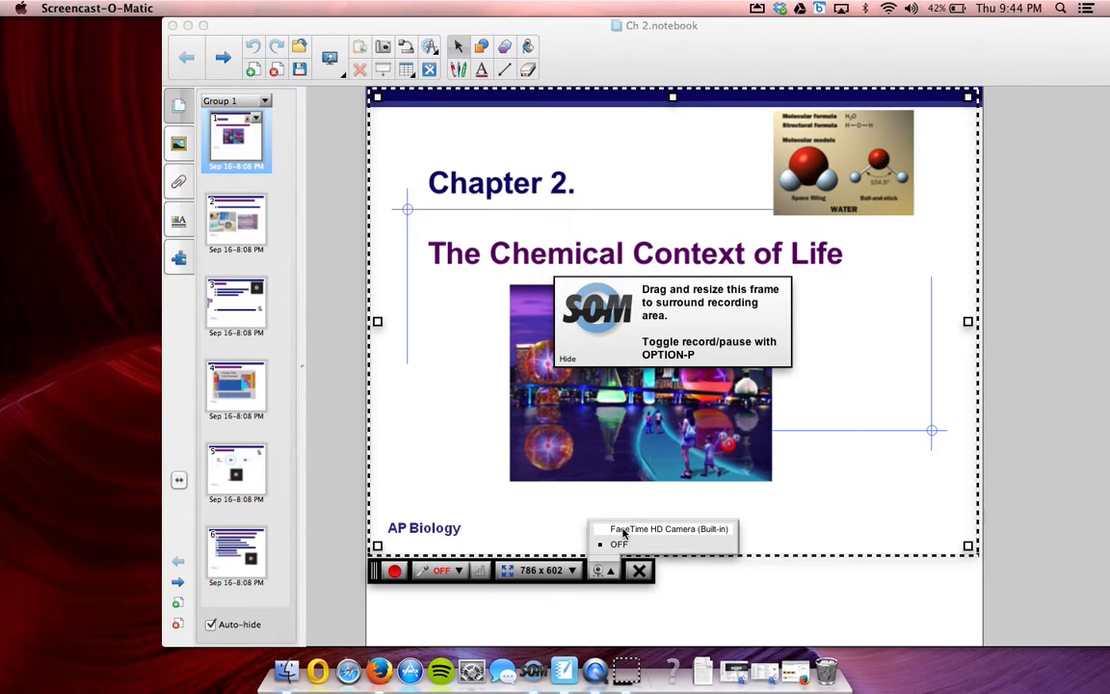
Select FaceTime HD Camera (Built-in) so the webcam feed overlays the slide
left_click(619, 543)
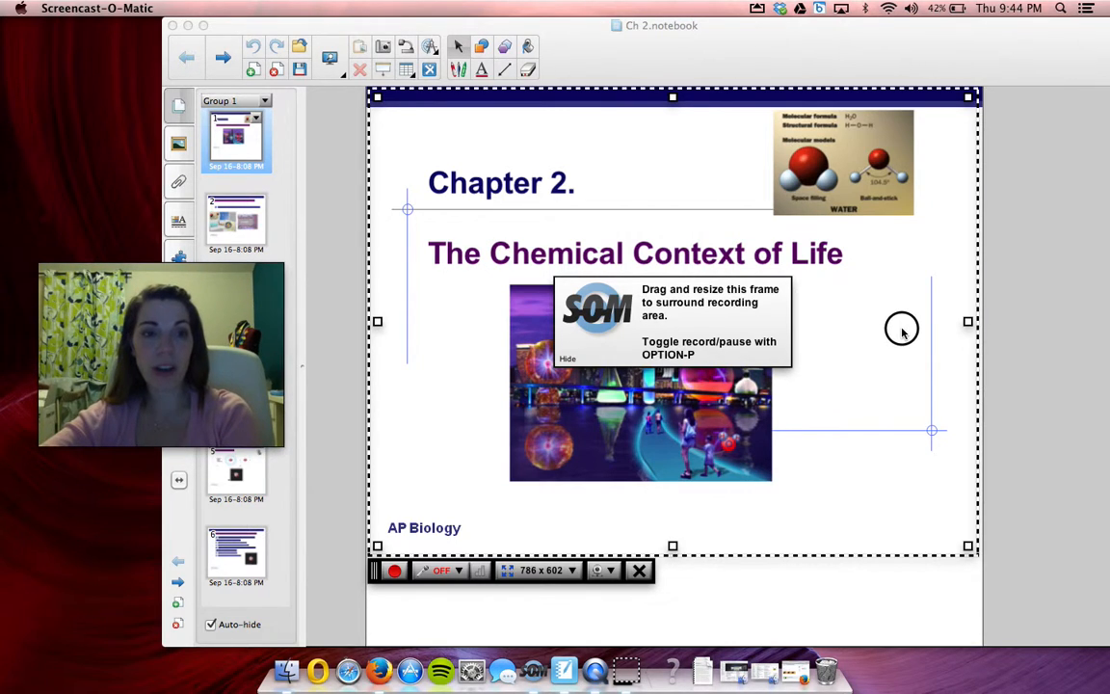
mouse_move(177, 329)
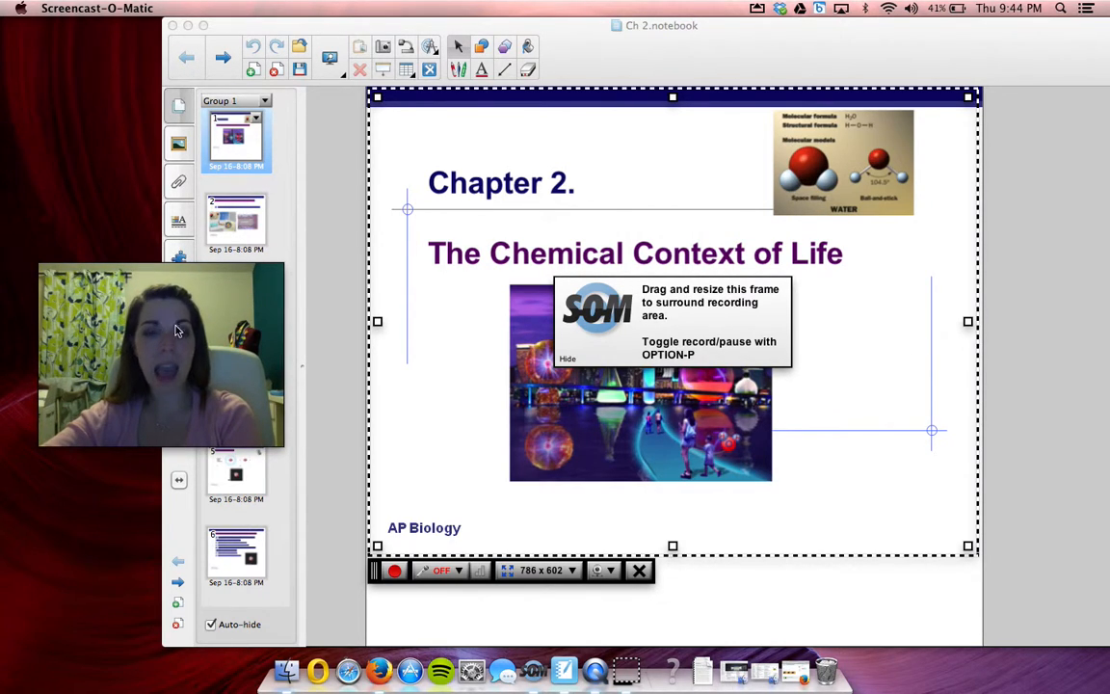
mouse_move(383, 424)
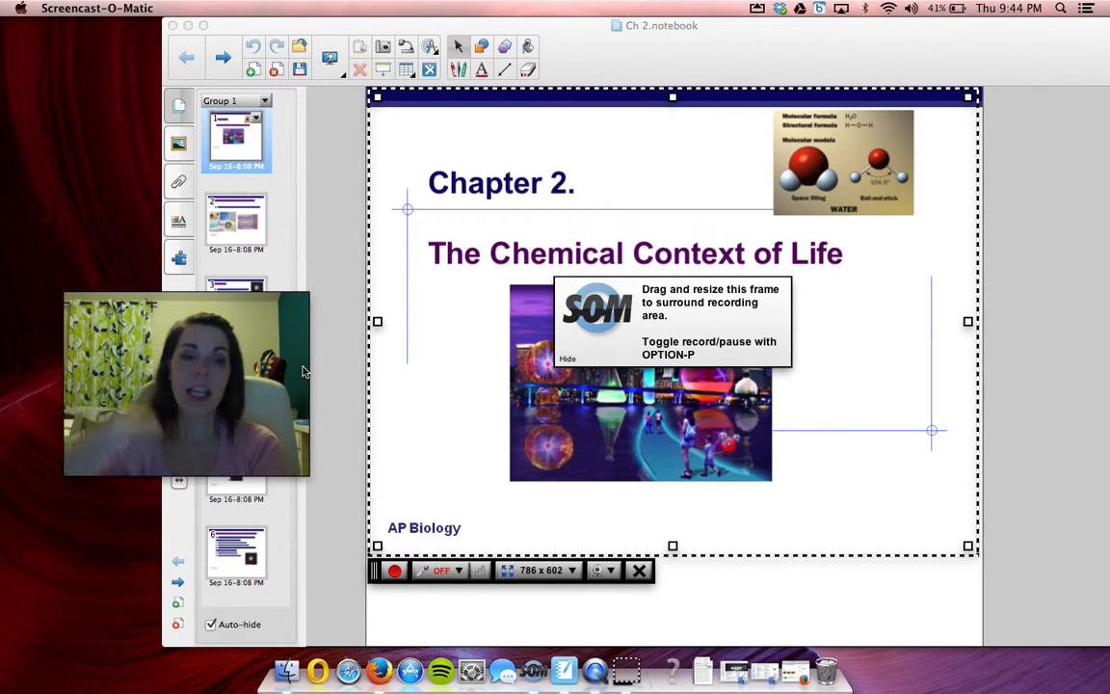
mouse_move(819, 428)
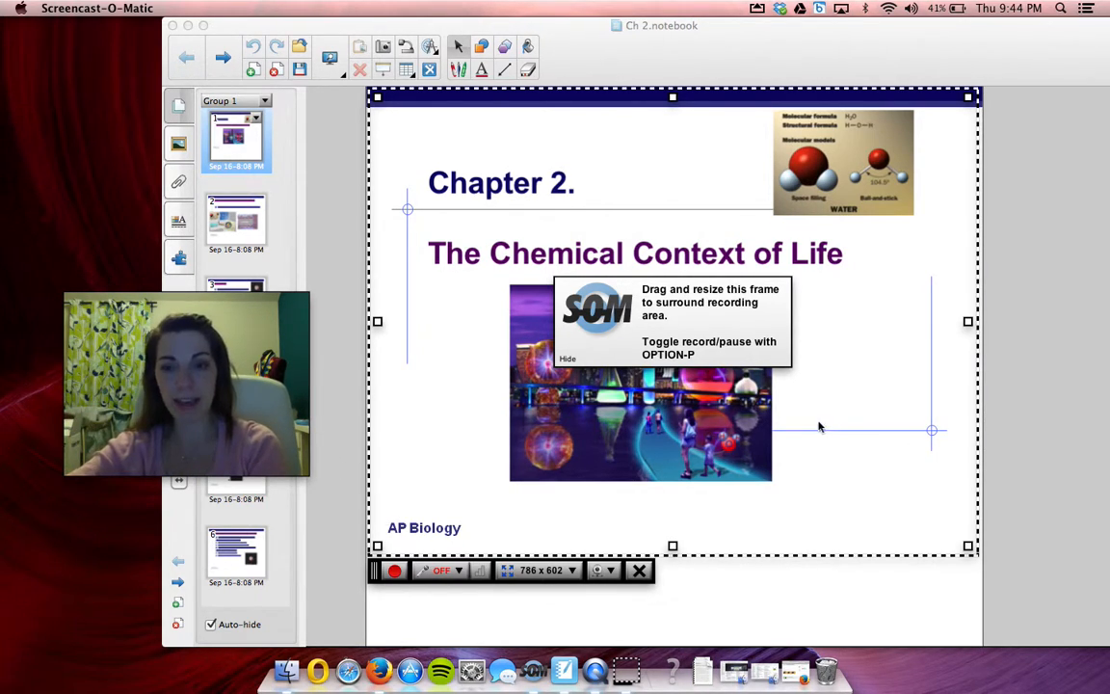
mouse_move(929, 538)
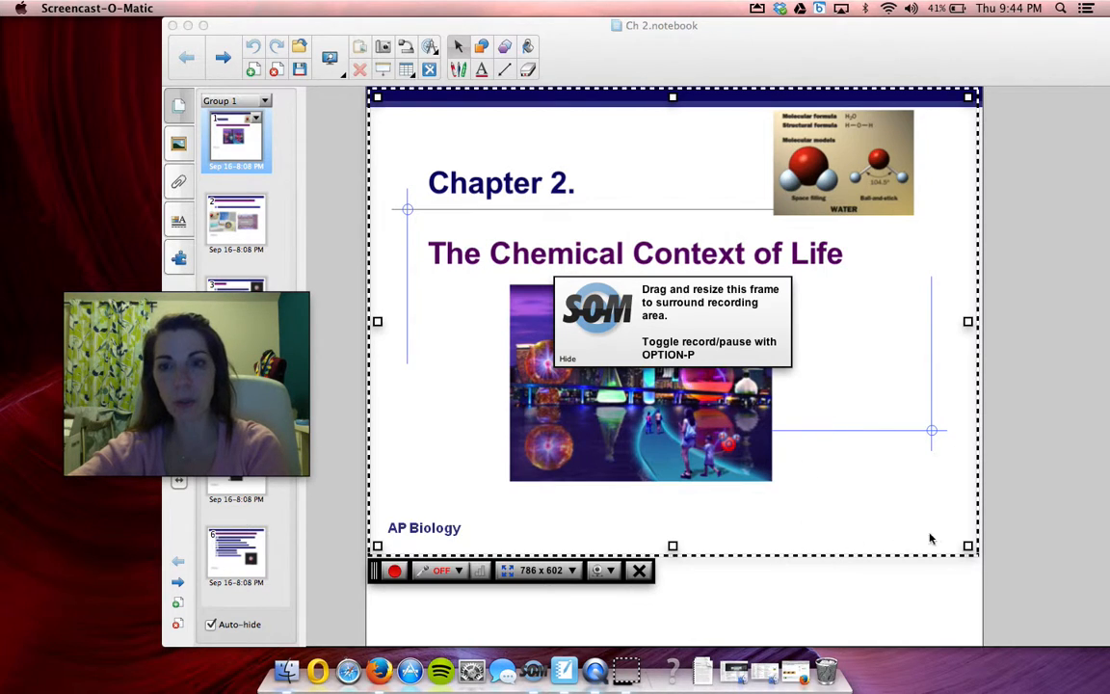
mouse_move(937, 197)
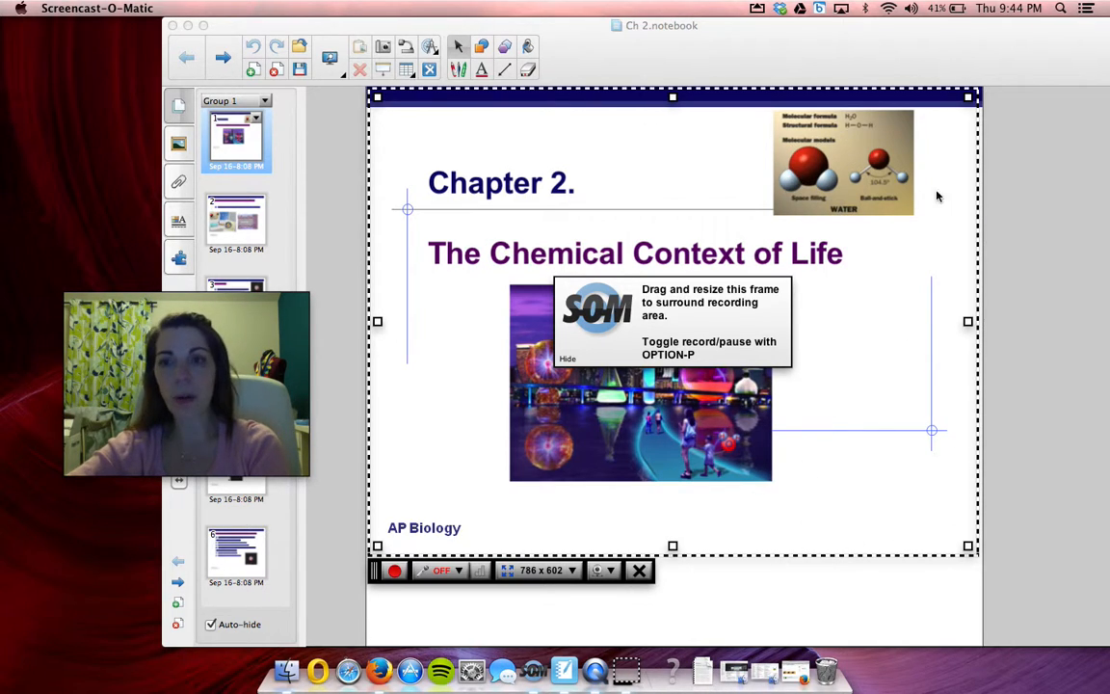
mouse_move(825, 158)
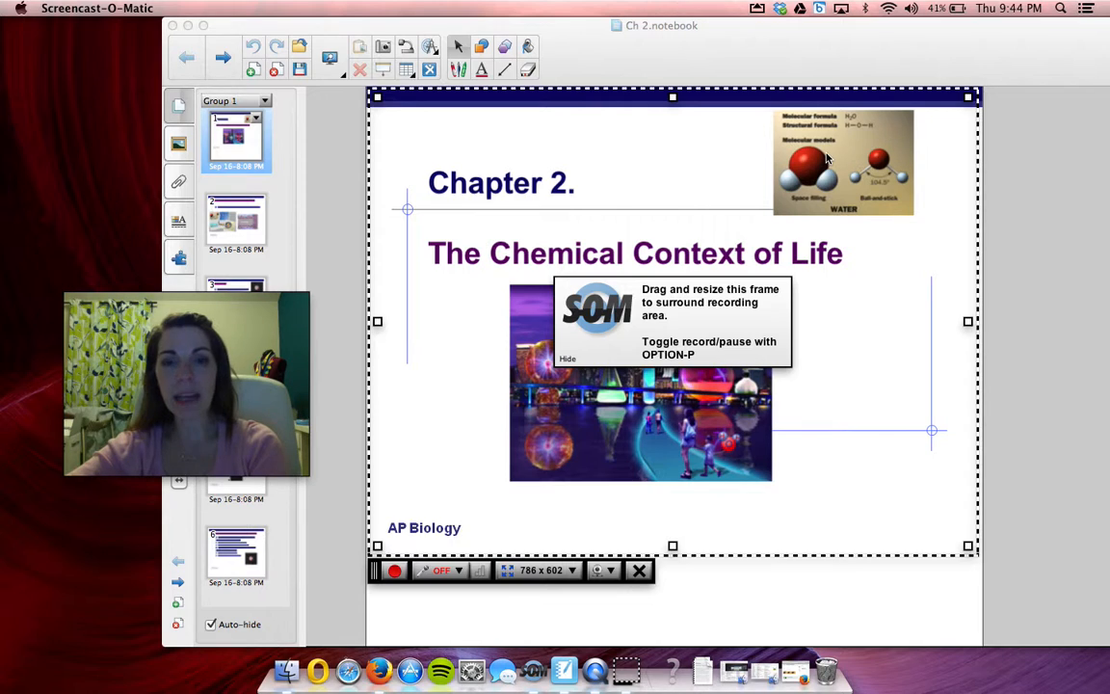
mouse_move(308, 470)
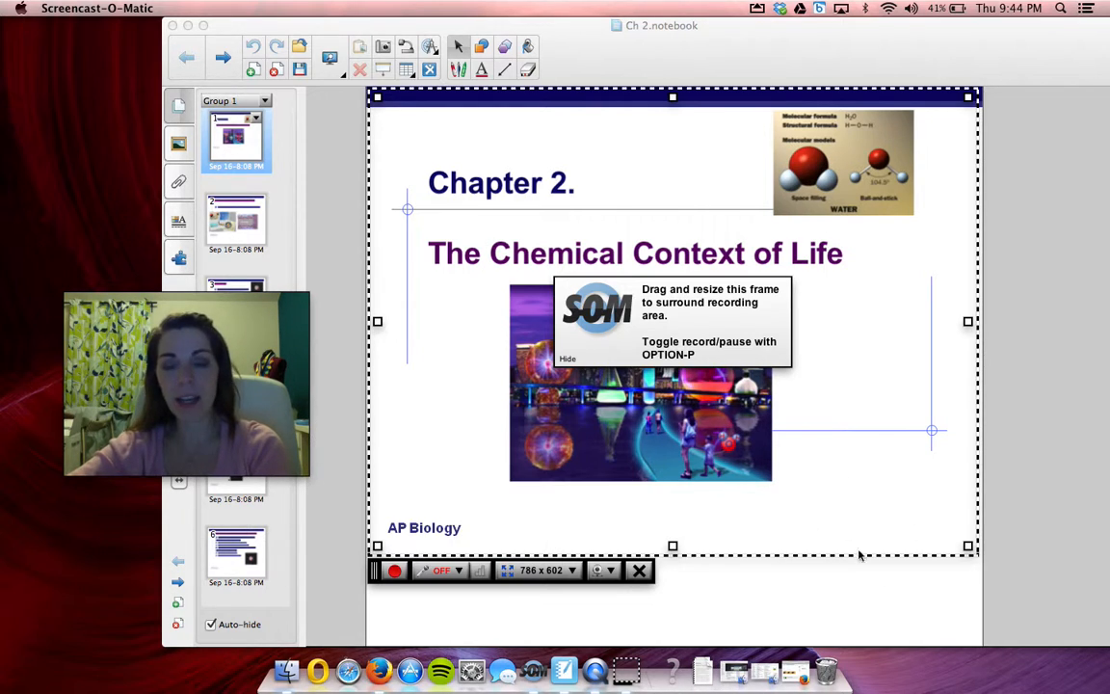
mouse_move(886, 472)
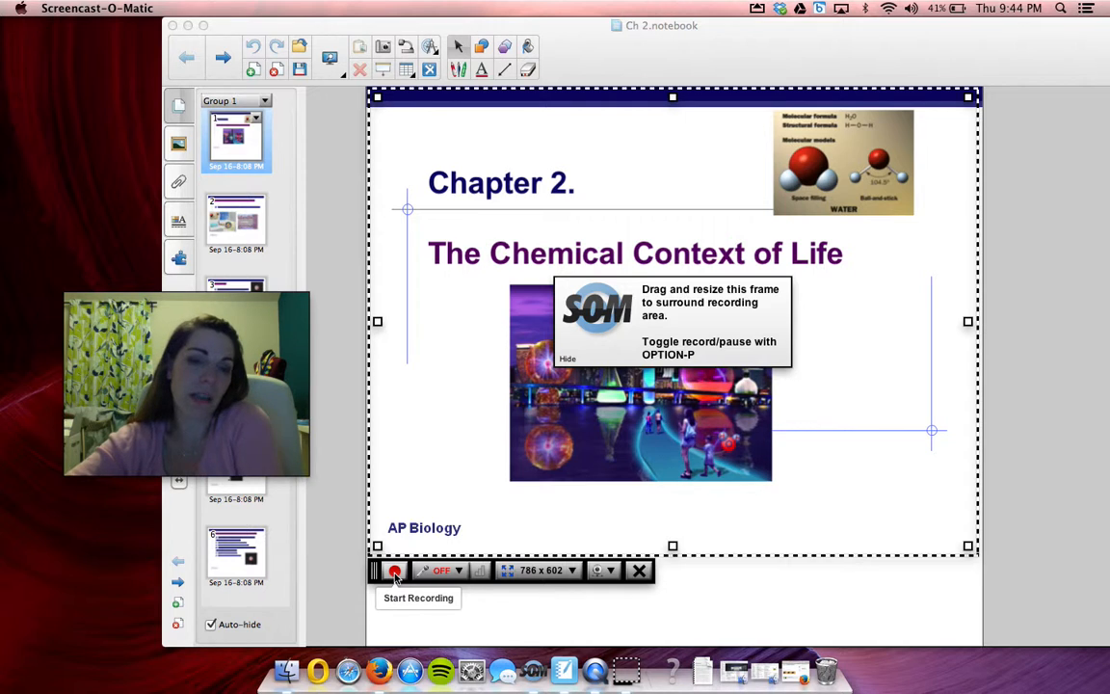
Hit the red record button to begin the 15:00 recording of the Chapter 2 slides
left_click(393, 570)
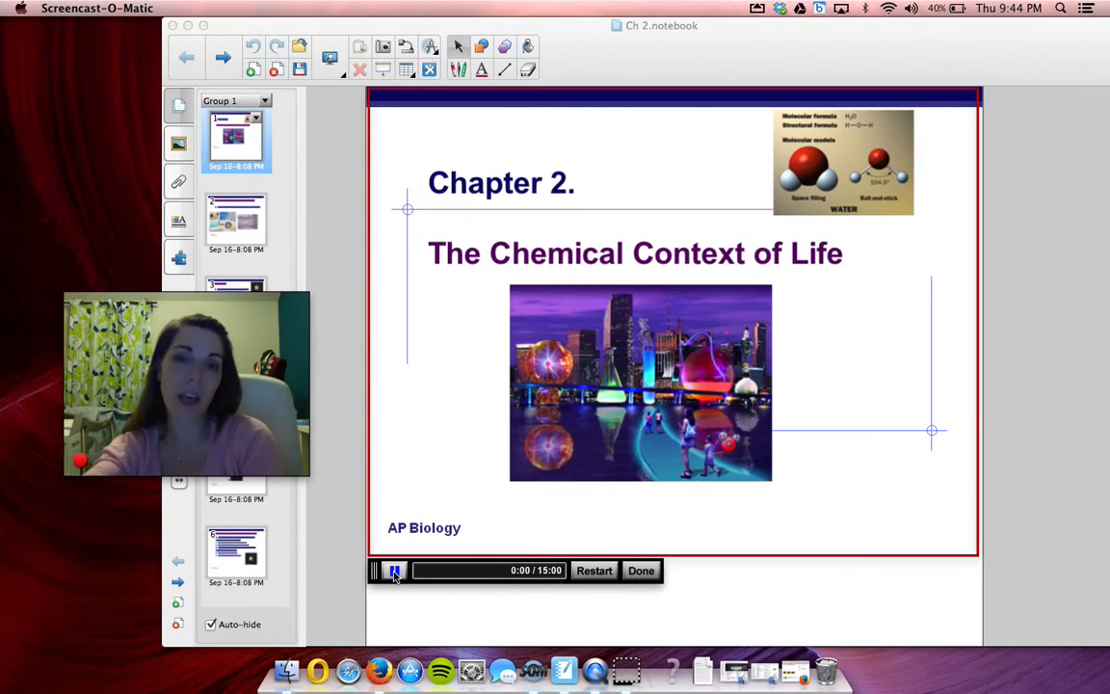
Focus the Notebook and advance through The Basics and The World of Elements to Models of atoms
left_click(393, 571)
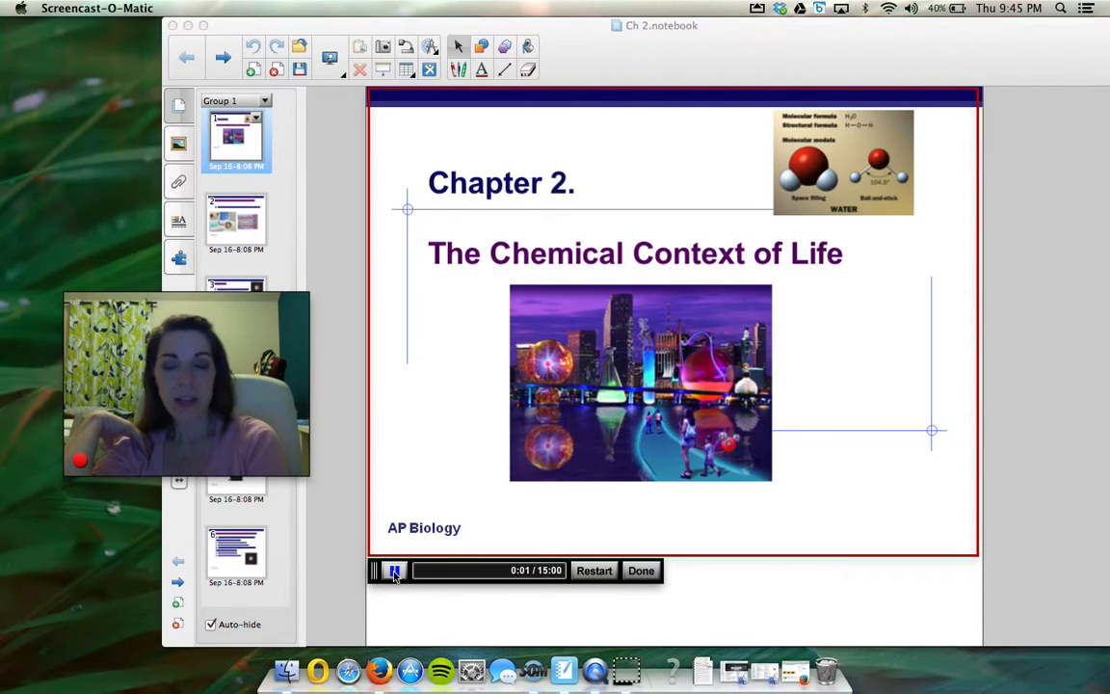
left_click(393, 571)
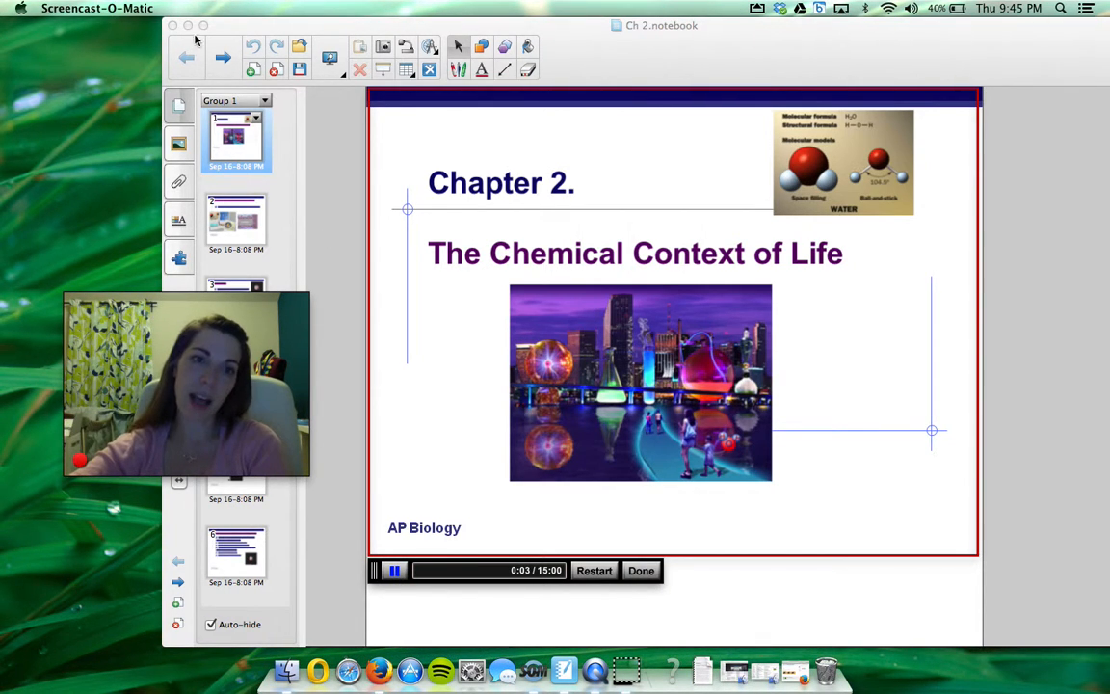
left_click(223, 57)
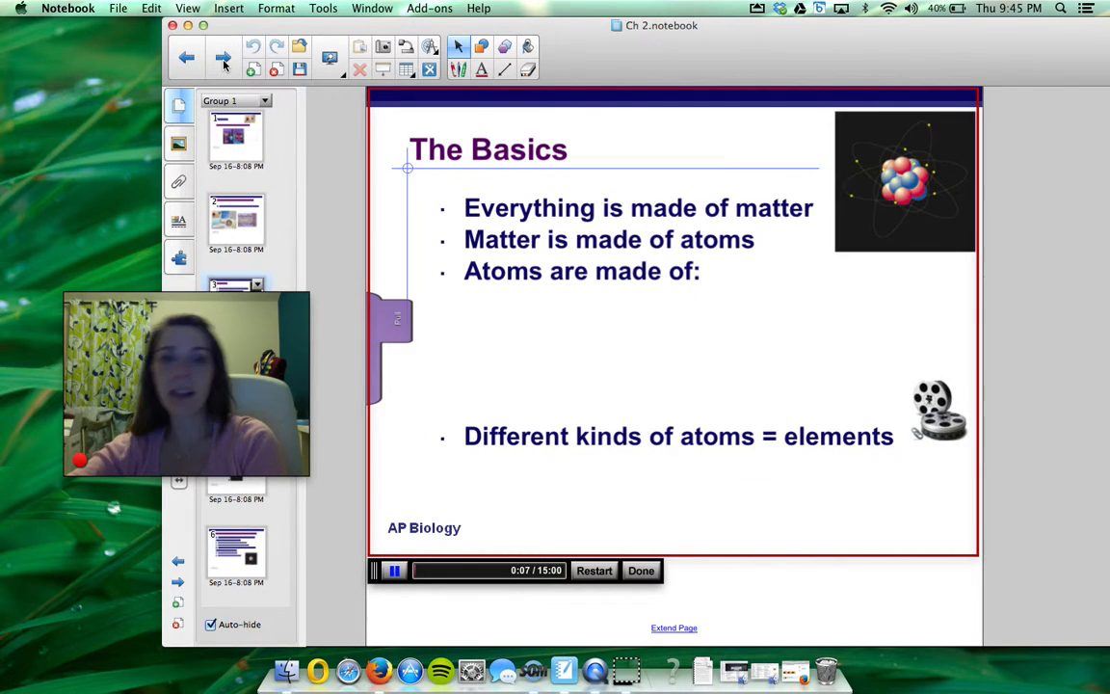
left_click(223, 57)
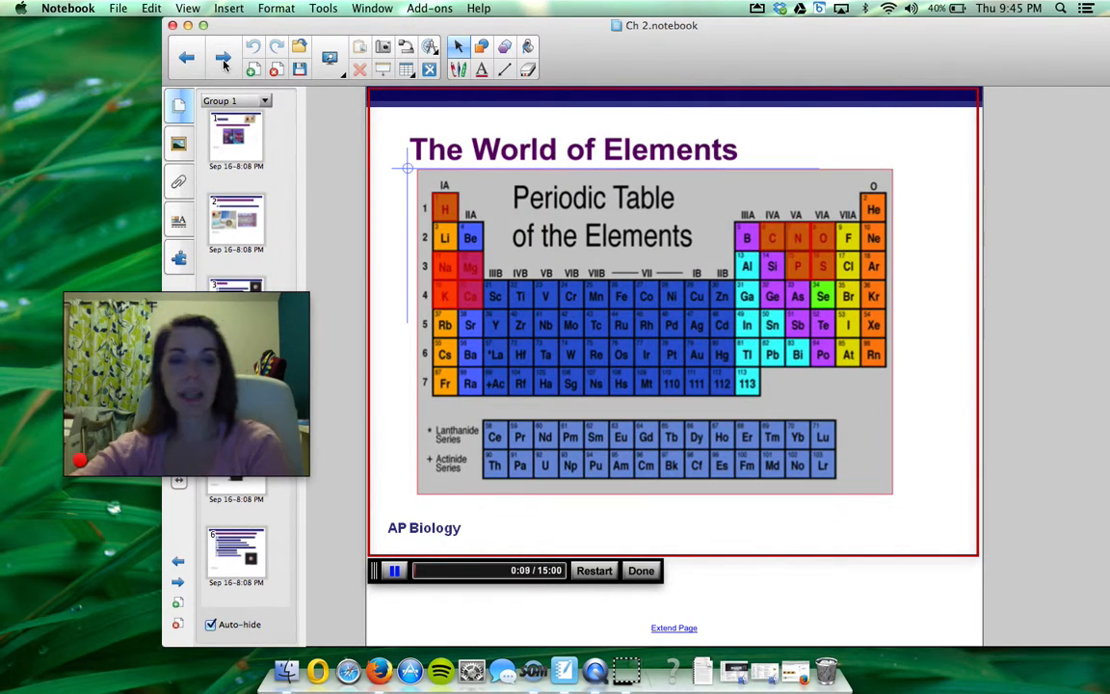
left_click(223, 58)
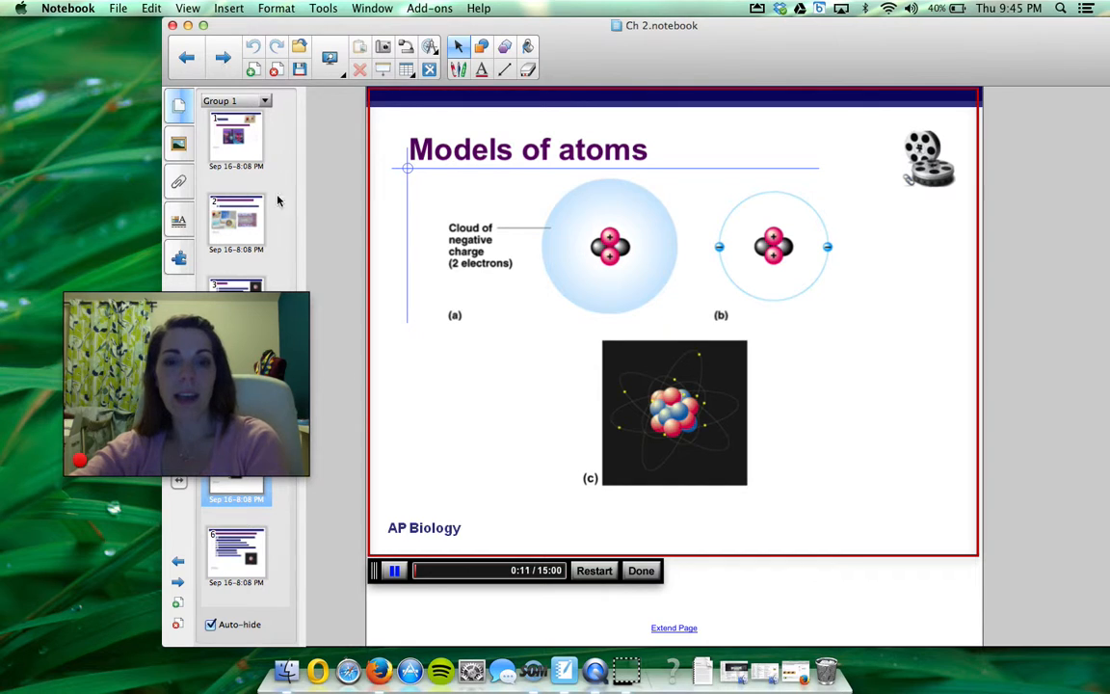
mouse_move(644, 567)
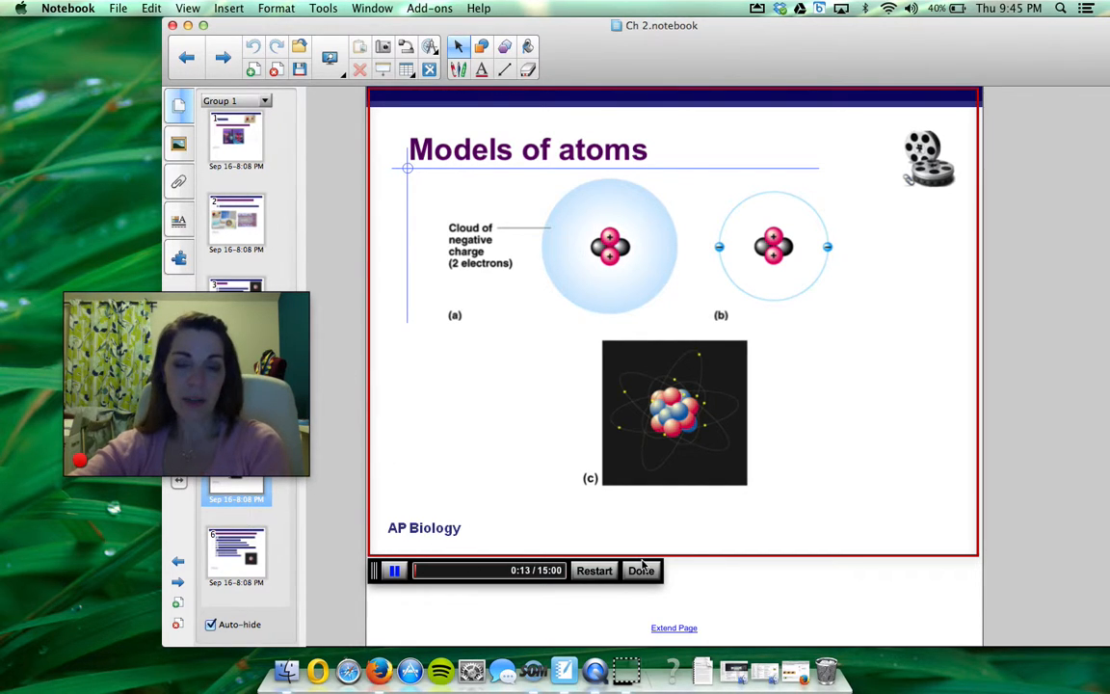
Stop recording with Done at about 0:14 and play back the preview with the webcam inset
left_click(640, 571)
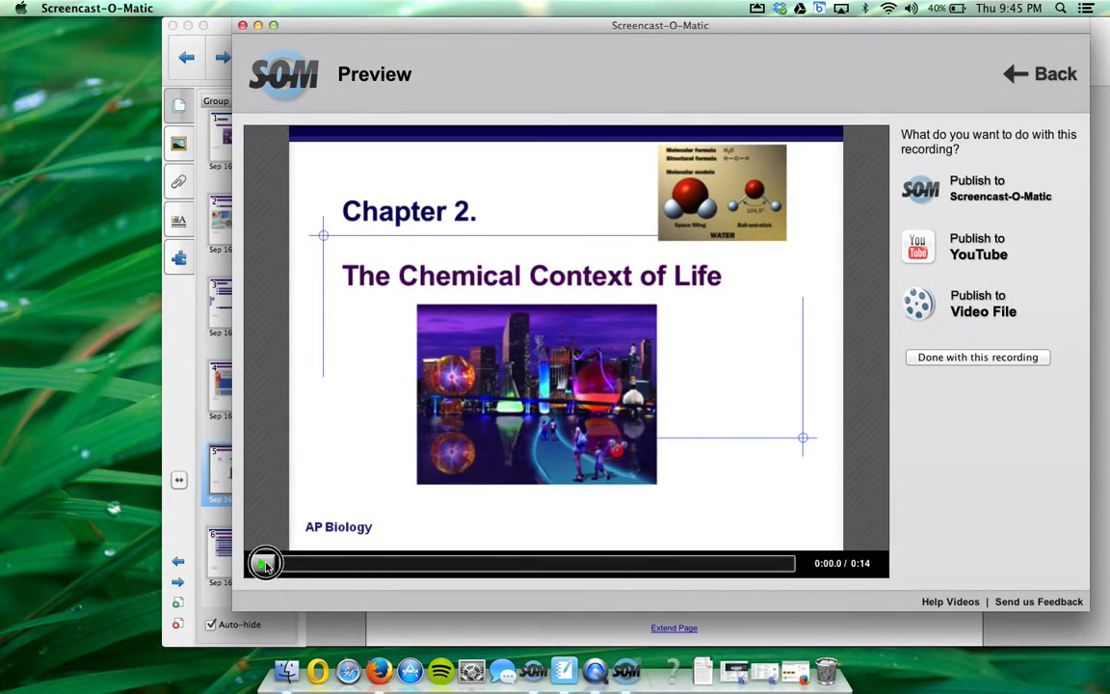
left_click(264, 563)
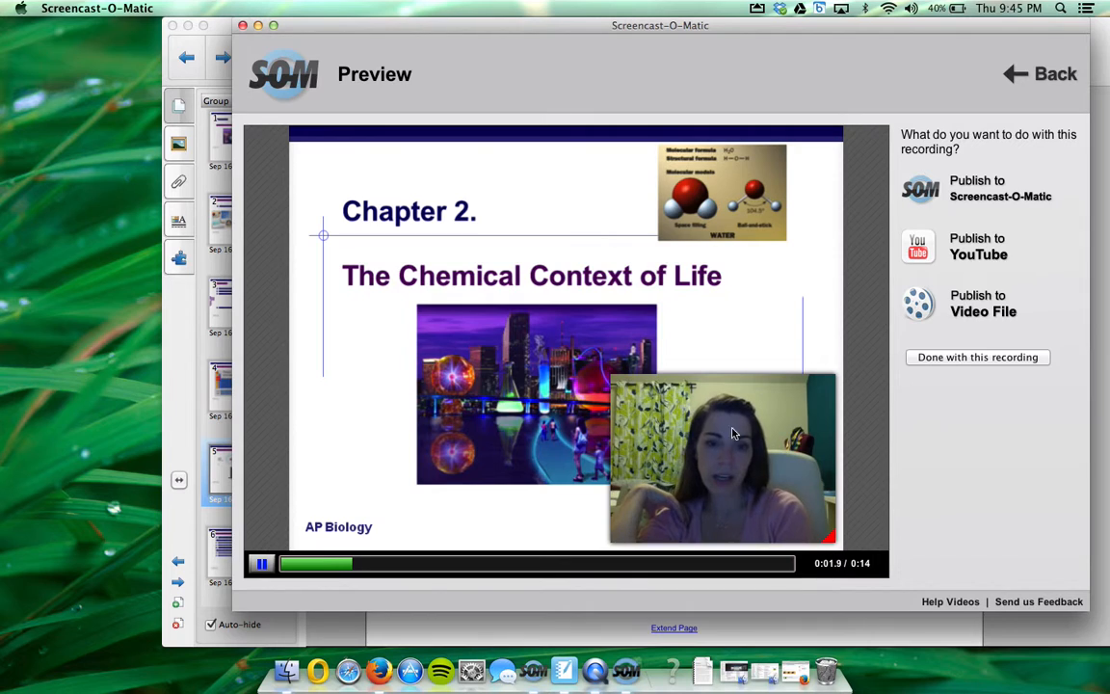
left_click(262, 563)
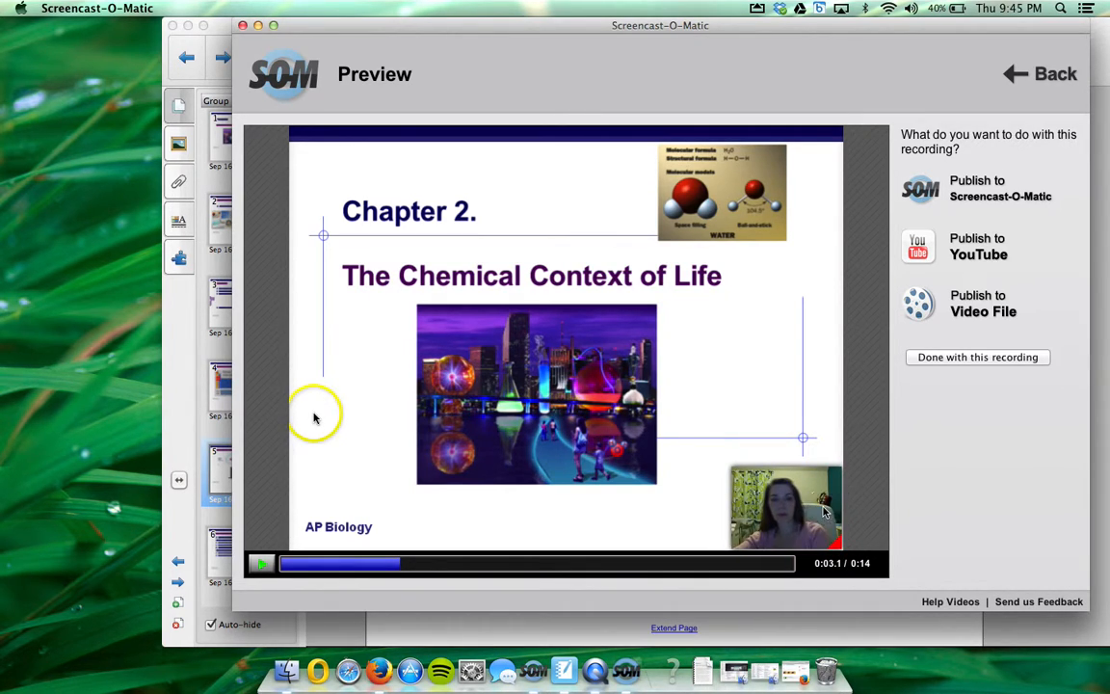
left_click(262, 562)
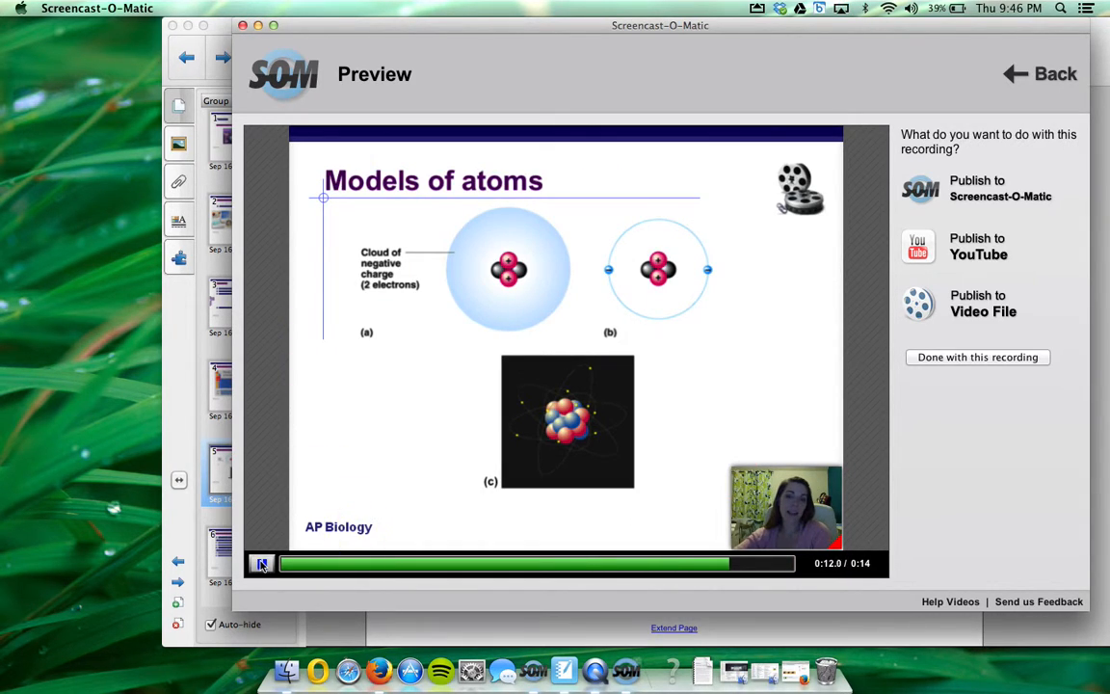
Publish the recording as a full-size QuickTime MP4 named 'Chapter 2' on the Desktop
left_click(262, 562)
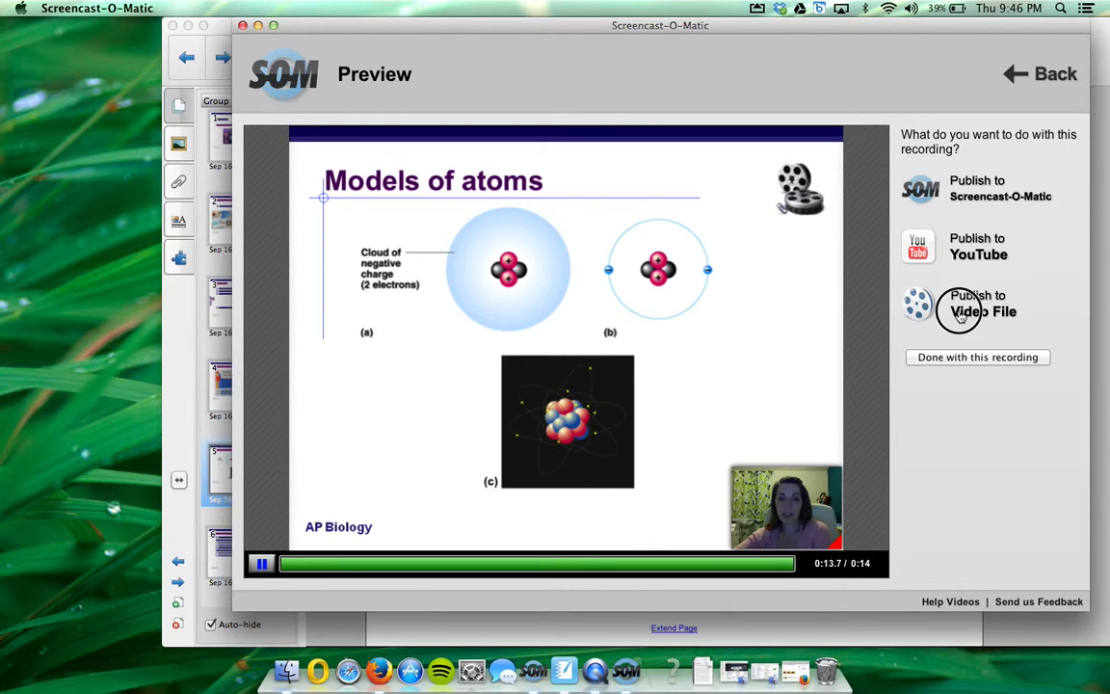
left_click(983, 311)
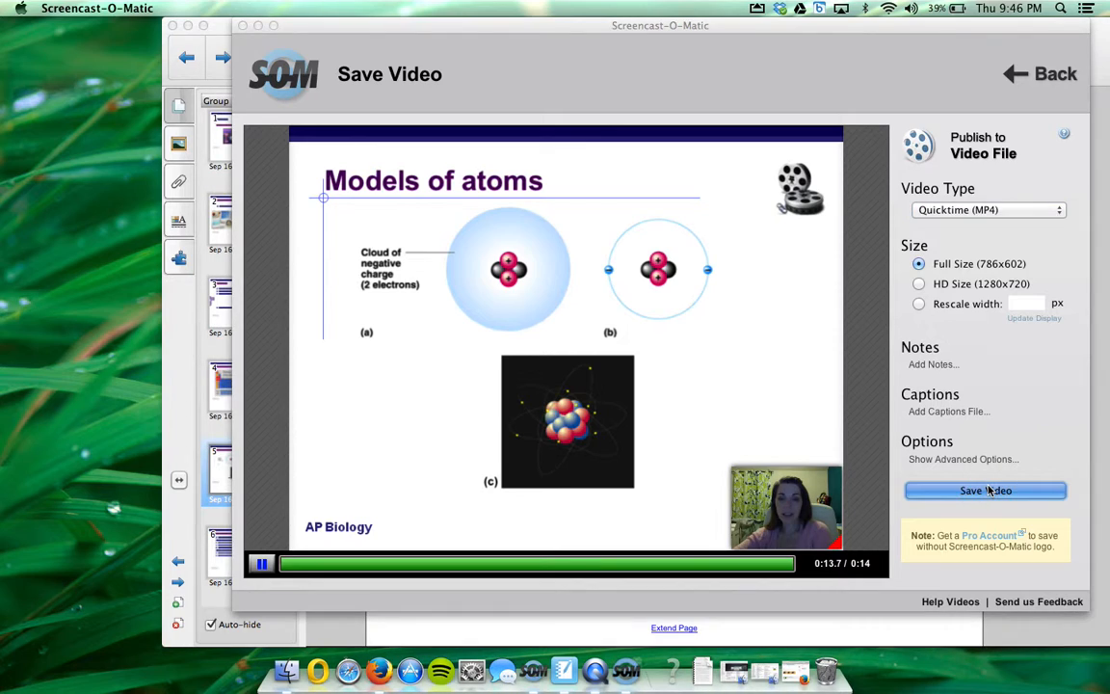
left_click(984, 491)
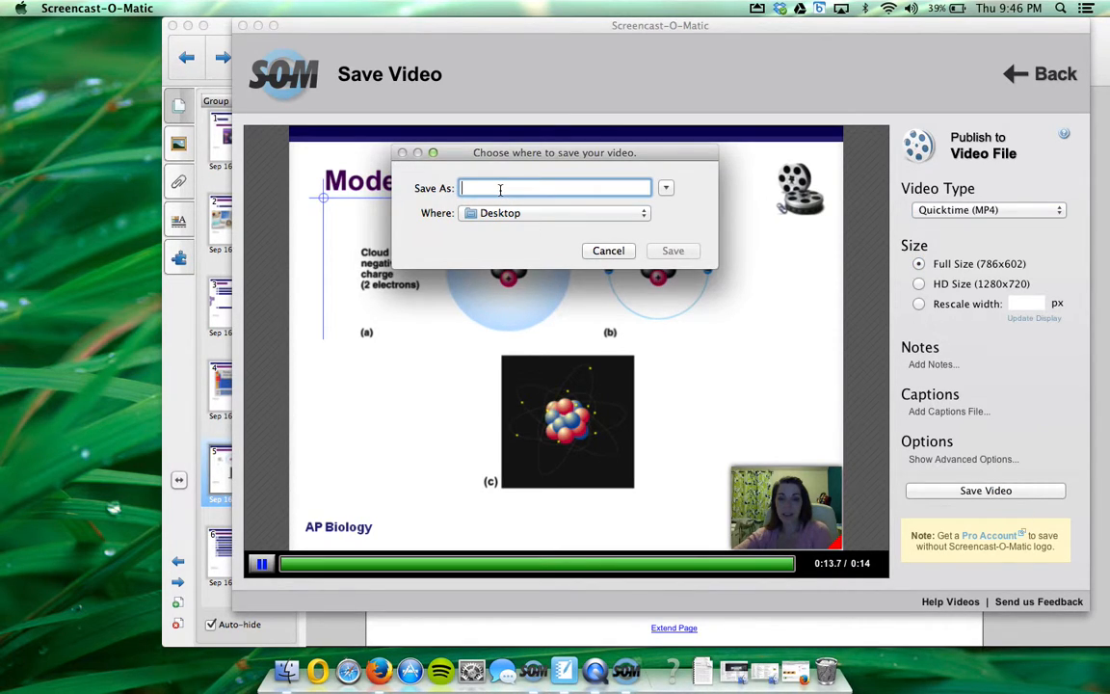
type("Chapter 2")
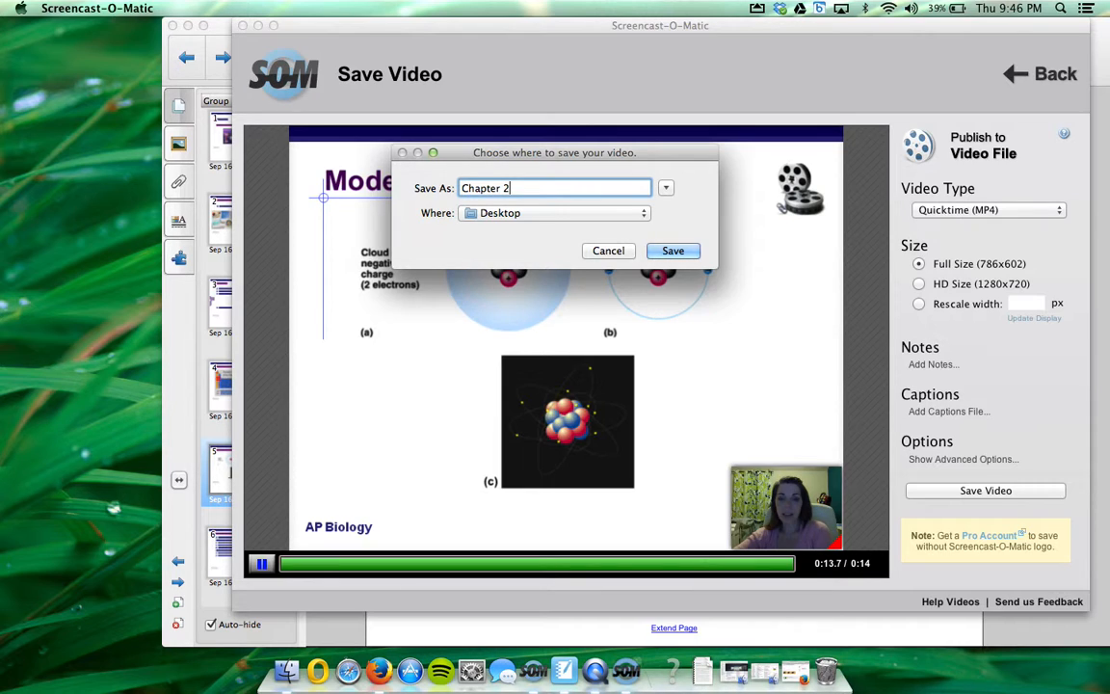
left_click(672, 250)
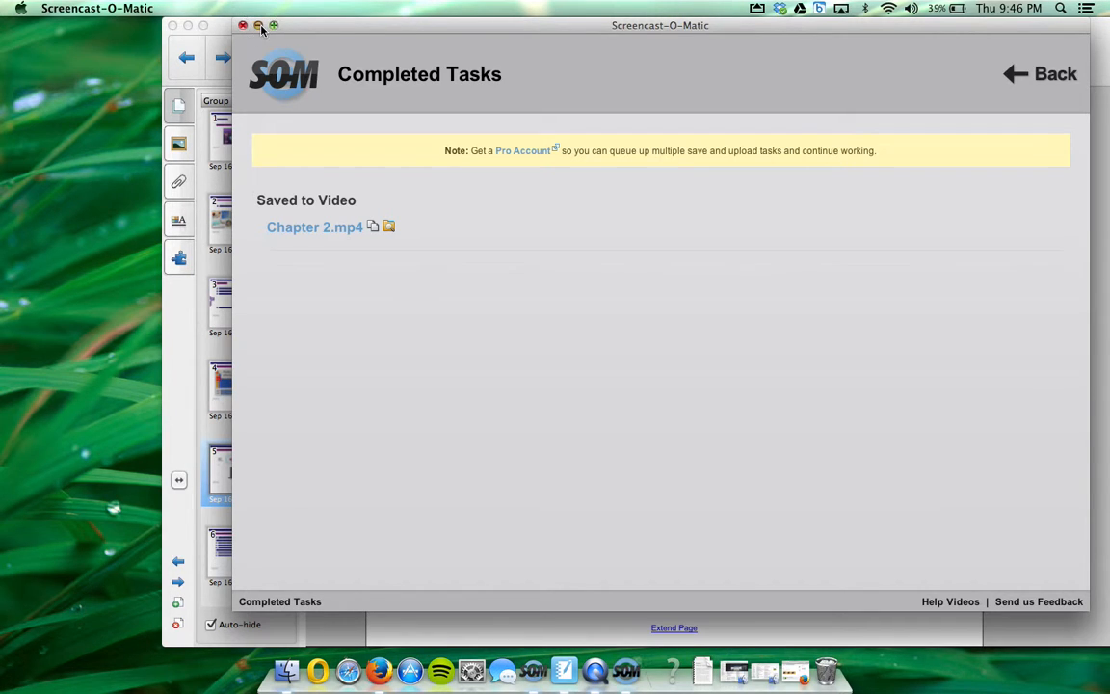
Close the Screencast-O-Matic window once Chapter 2.mp4 appears under Completed Tasks
left_click(242, 25)
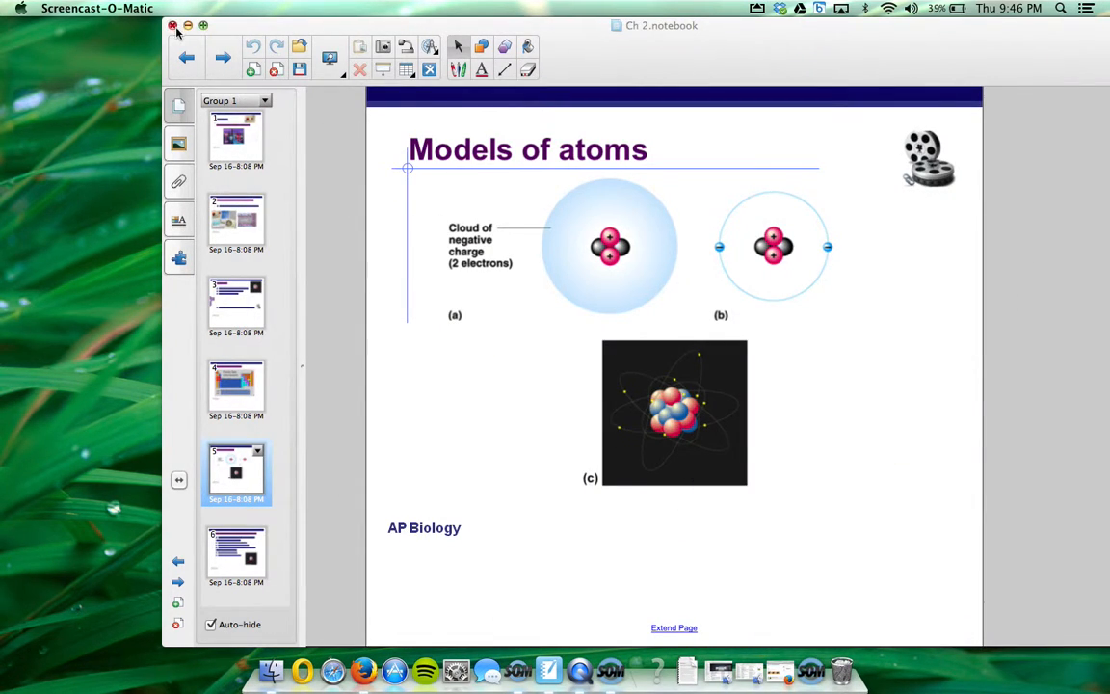